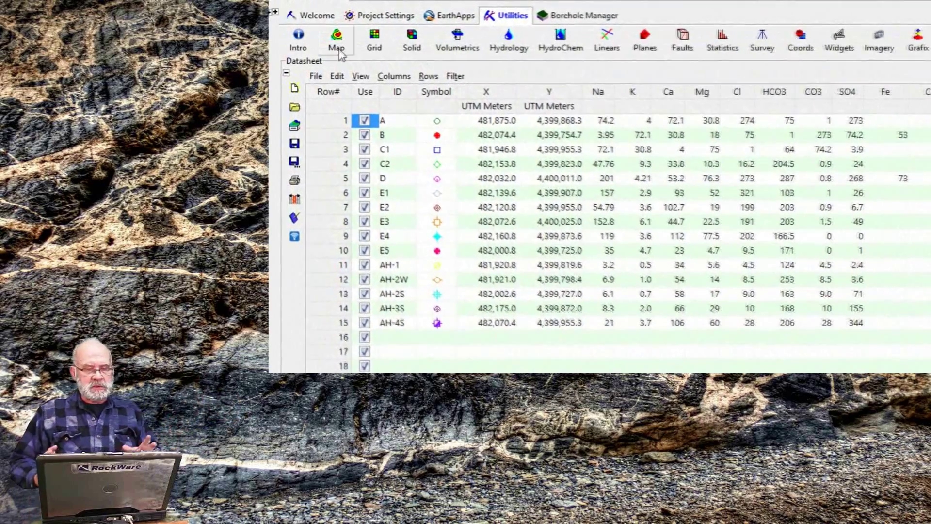
Start a grid-based map from XYZ data with Ca as the Z column, then dismiss its settings
click(335, 39)
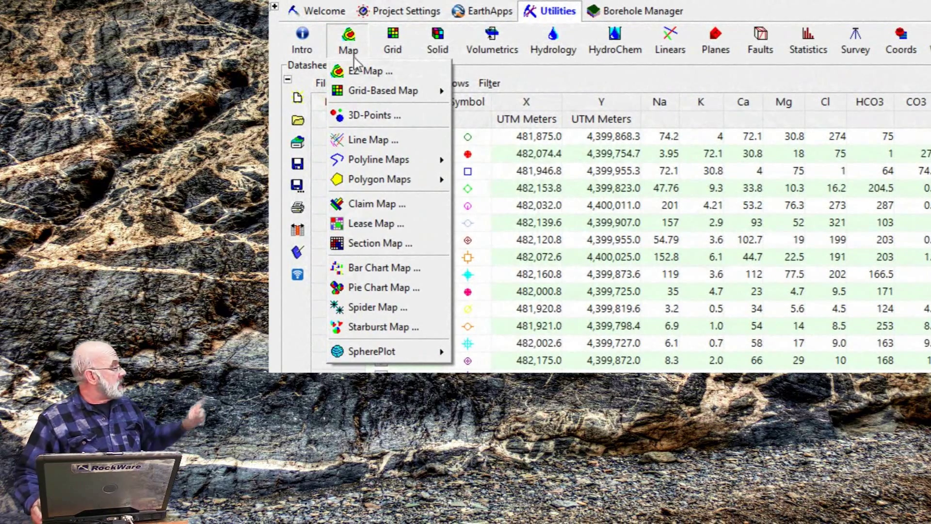
mouse_move(385, 90)
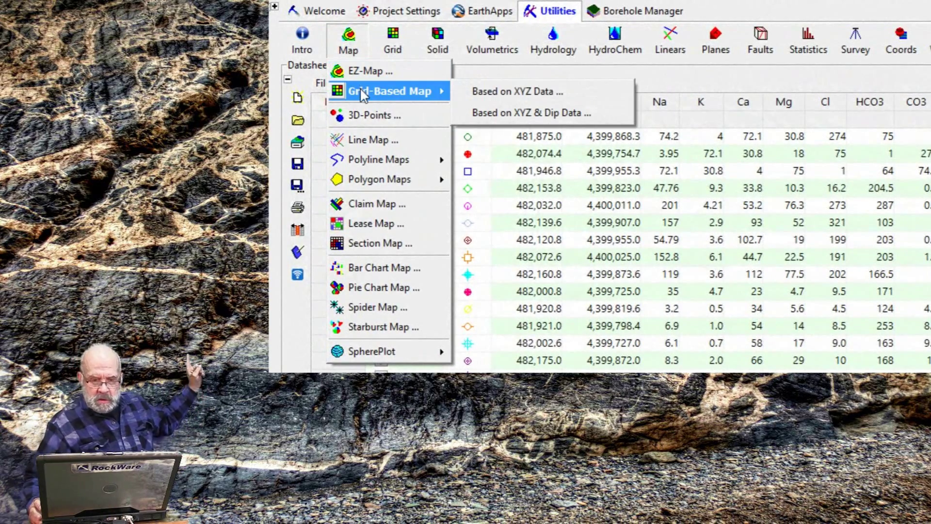
mouse_move(428, 89)
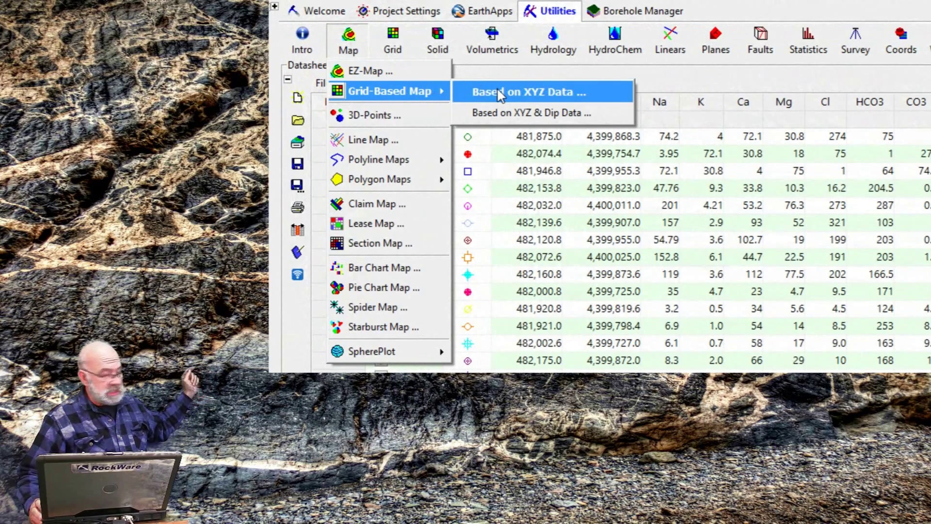
click(525, 91)
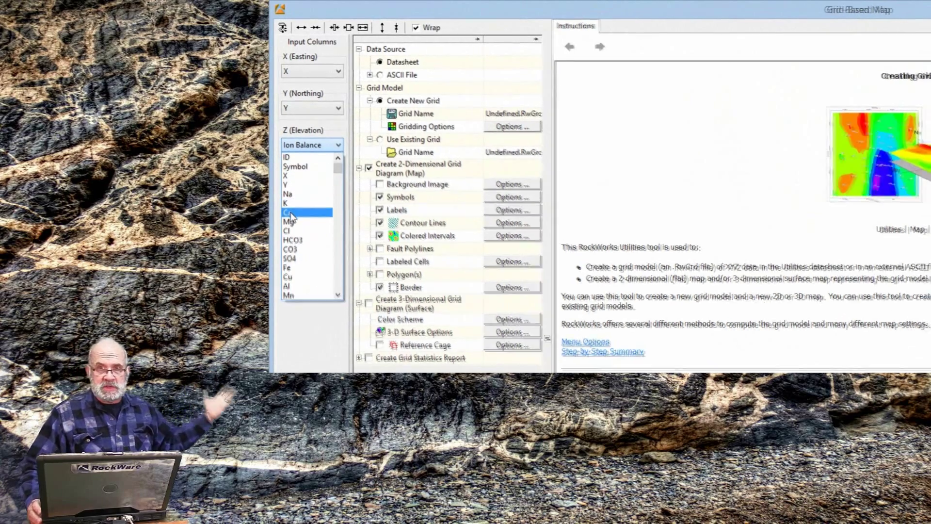
click(290, 212)
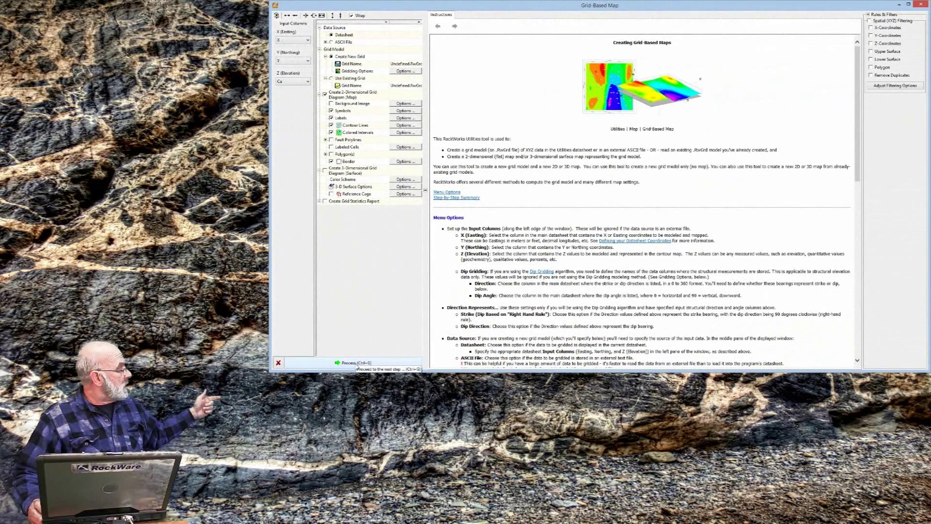
click(356, 361)
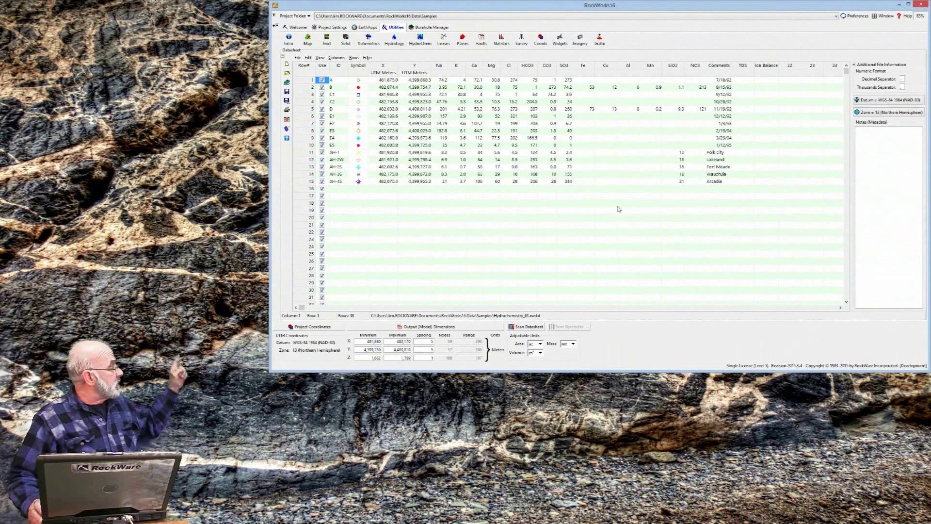
mouse_move(443, 81)
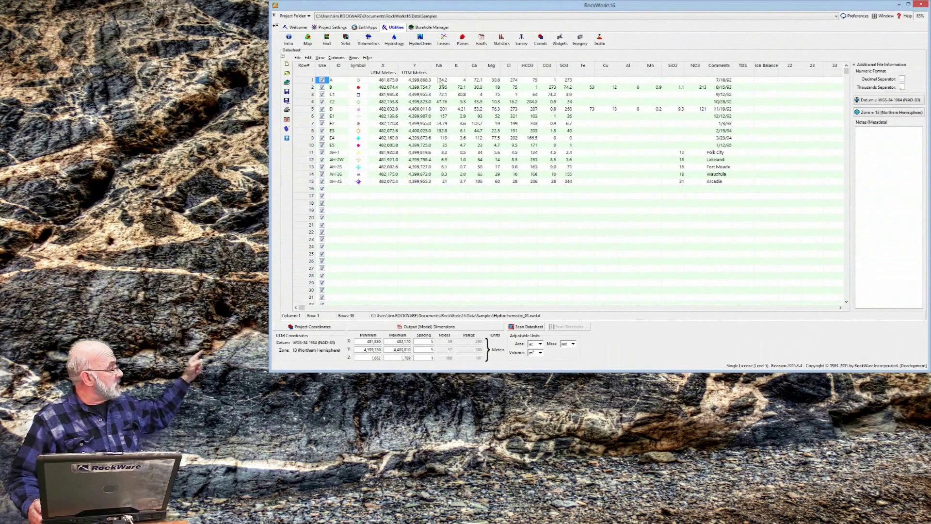
Bring up the Durov diagram settings from the hydrochemistry tools, dismiss them, and select another data cell
click(419, 38)
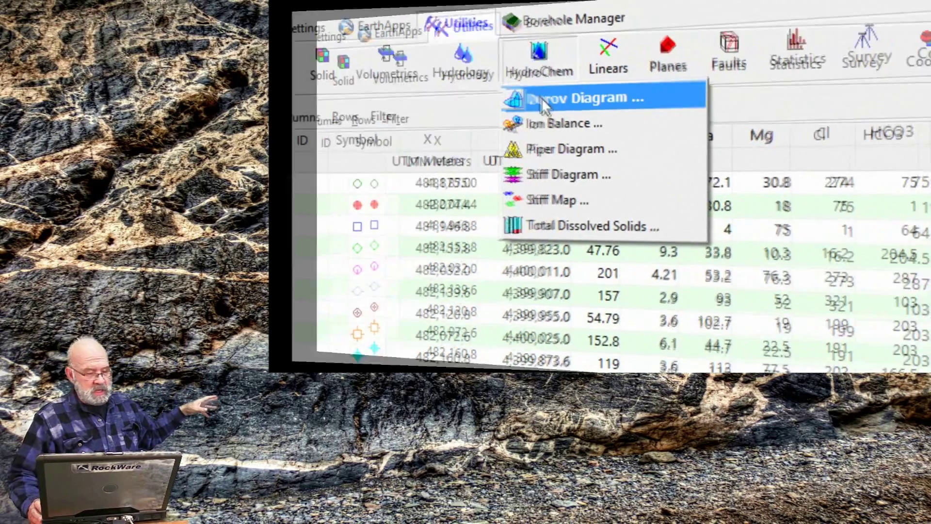
click(583, 98)
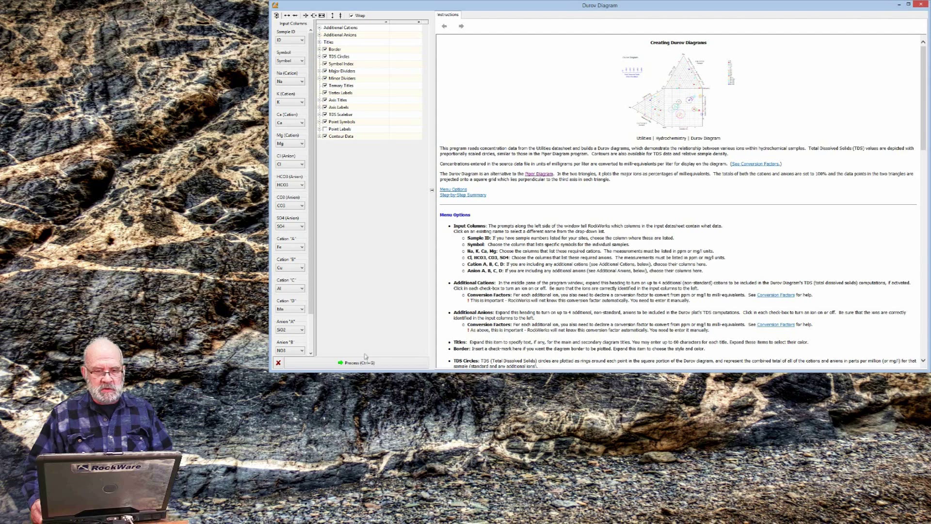
click(357, 363)
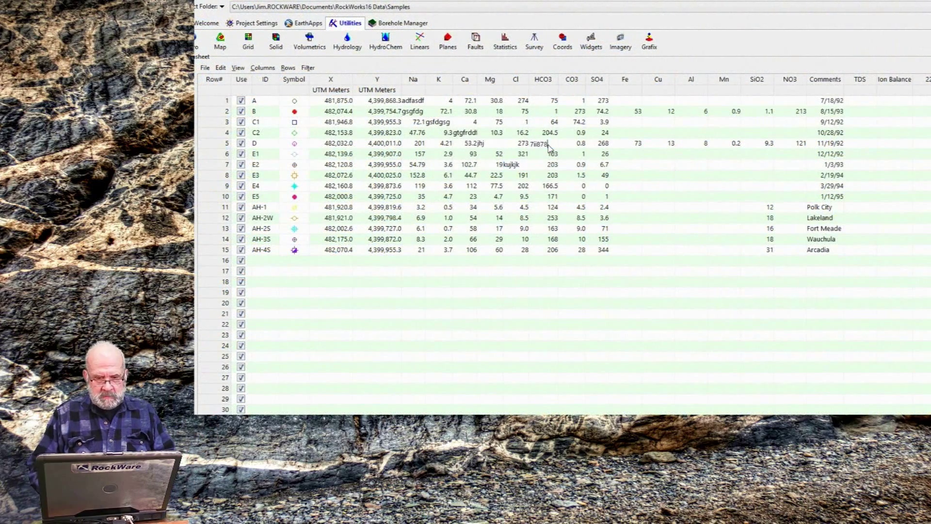
click(492, 196)
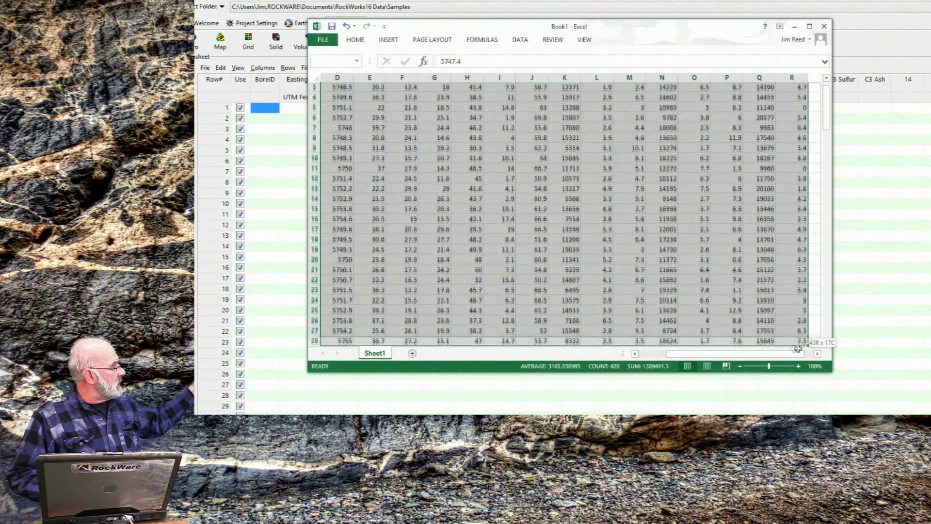
Copy the coal measurement block on Sheet1 for pasting into RockWorks
scroll(down, 3)
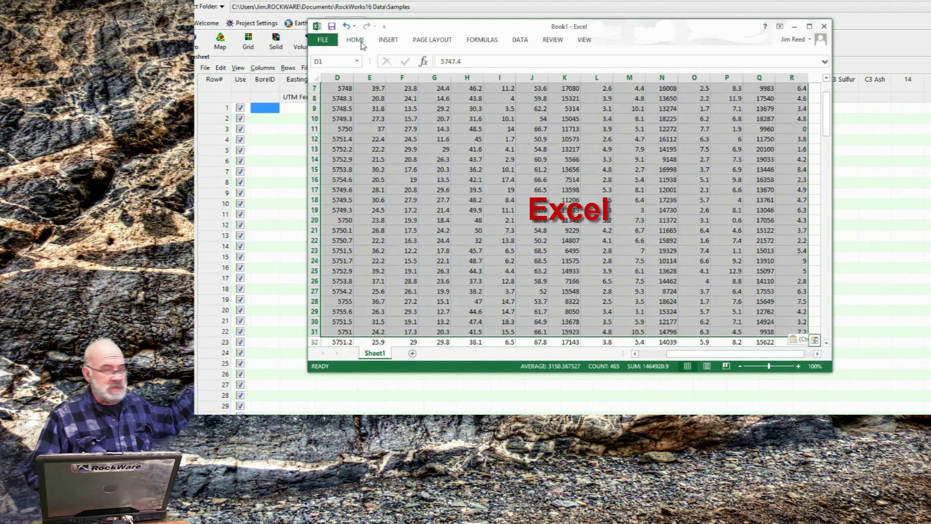
click(355, 40)
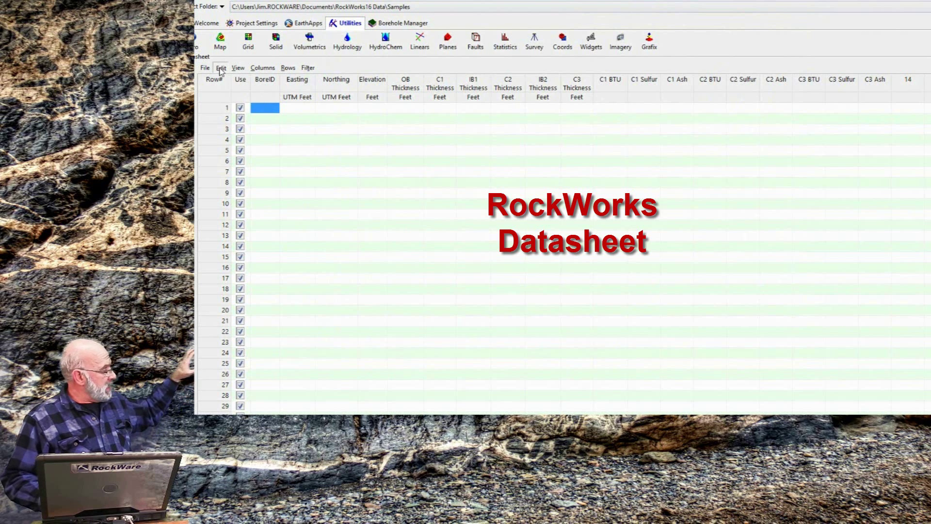
Paste the copied coal measurements into the datasheet and show its file operations
click(221, 67)
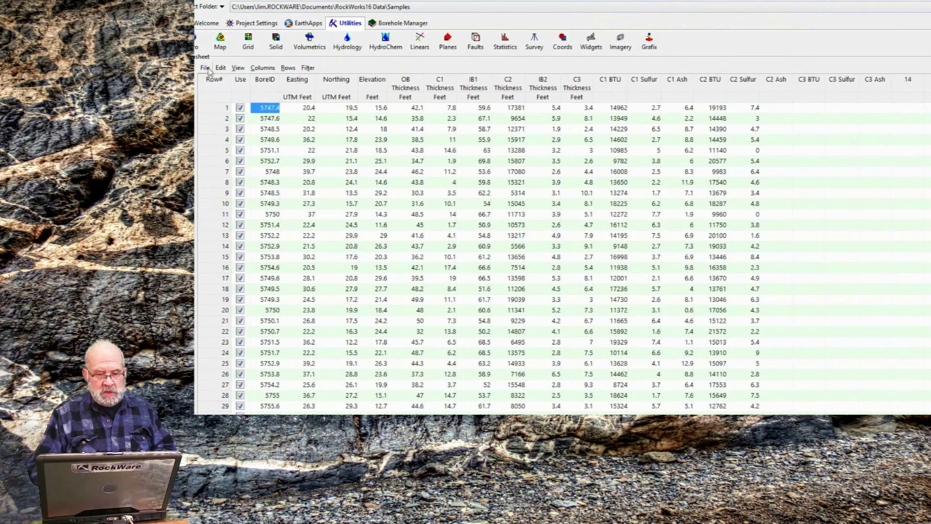
click(205, 66)
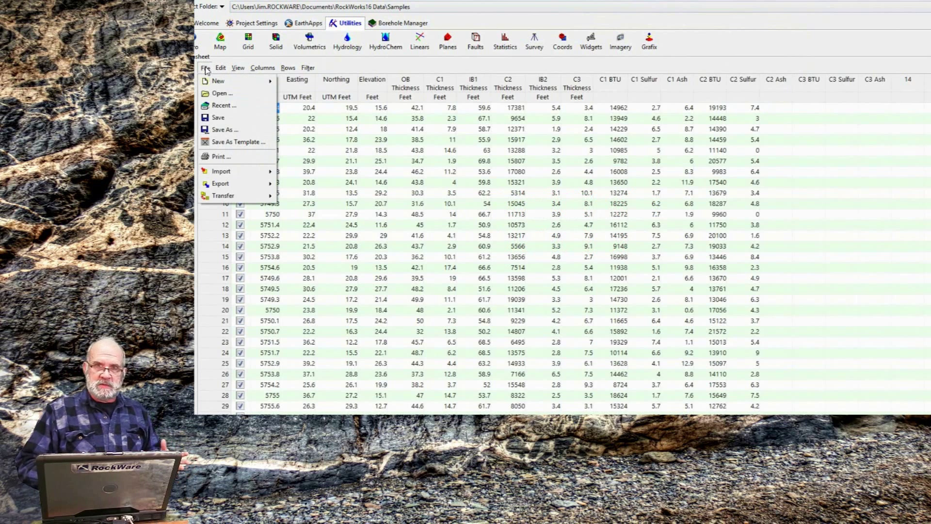
mouse_move(223, 171)
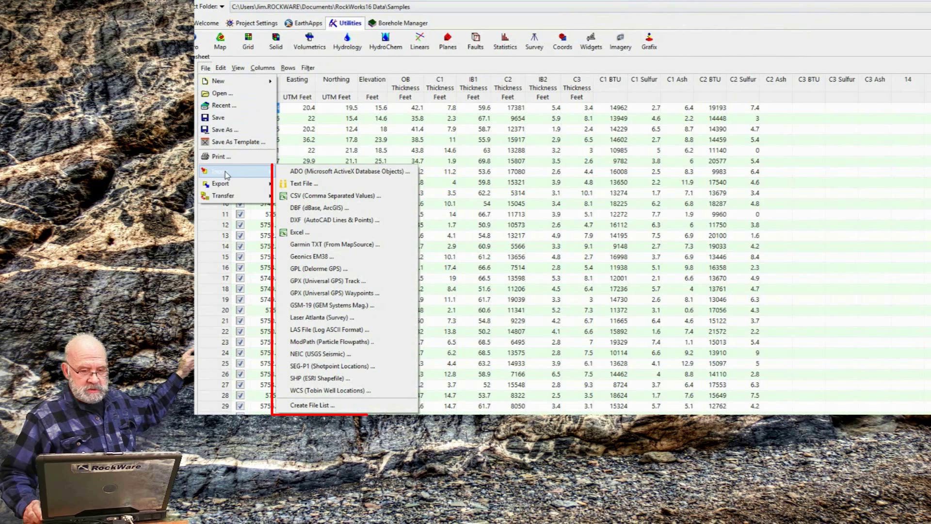
mouse_move(324, 207)
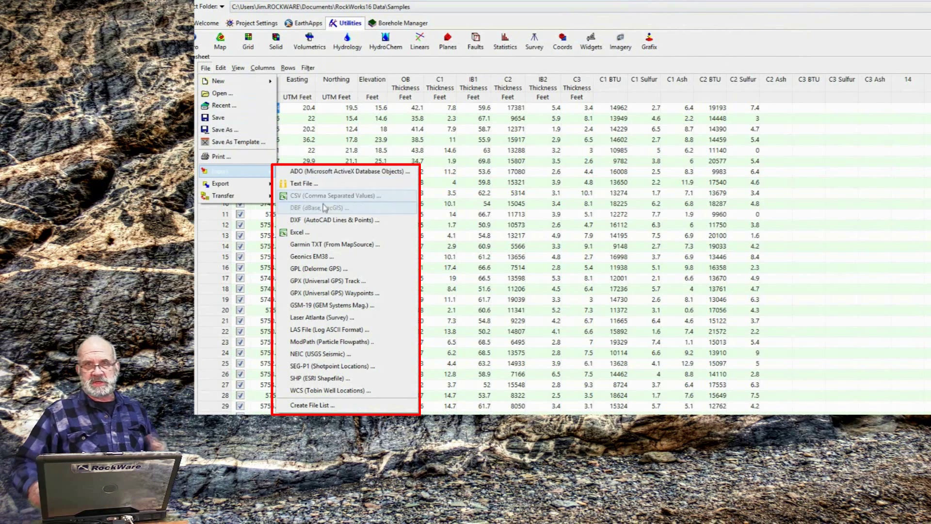
mouse_move(318, 267)
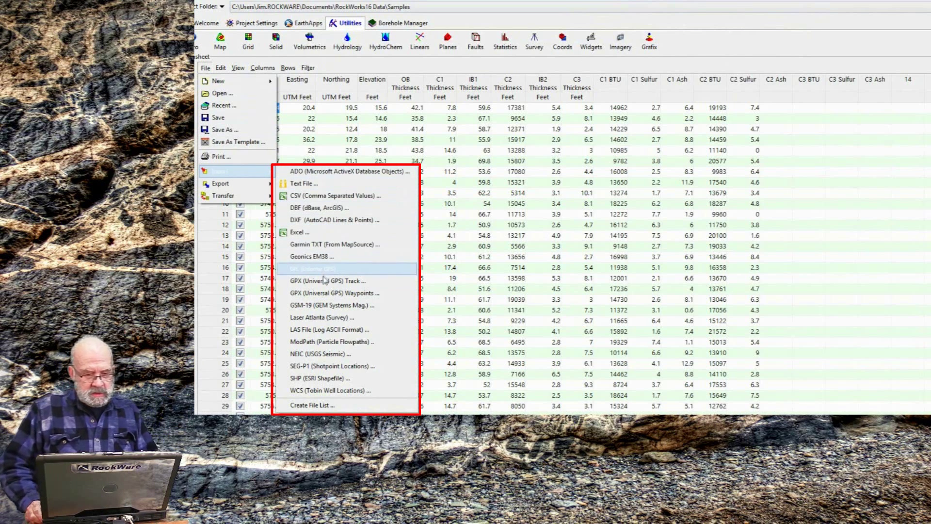
mouse_move(331, 342)
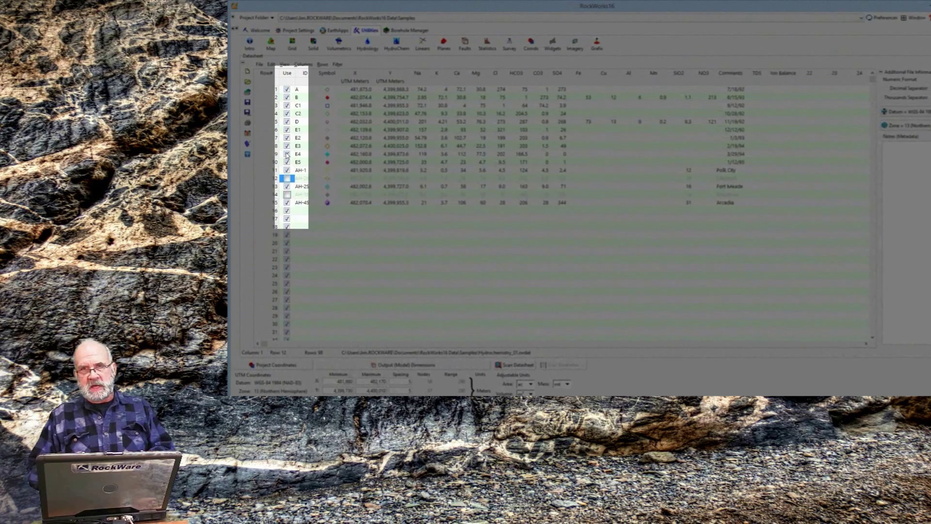
Turn off a sample row, disable all rows, re-enable them all, then show the filter options
click(298, 155)
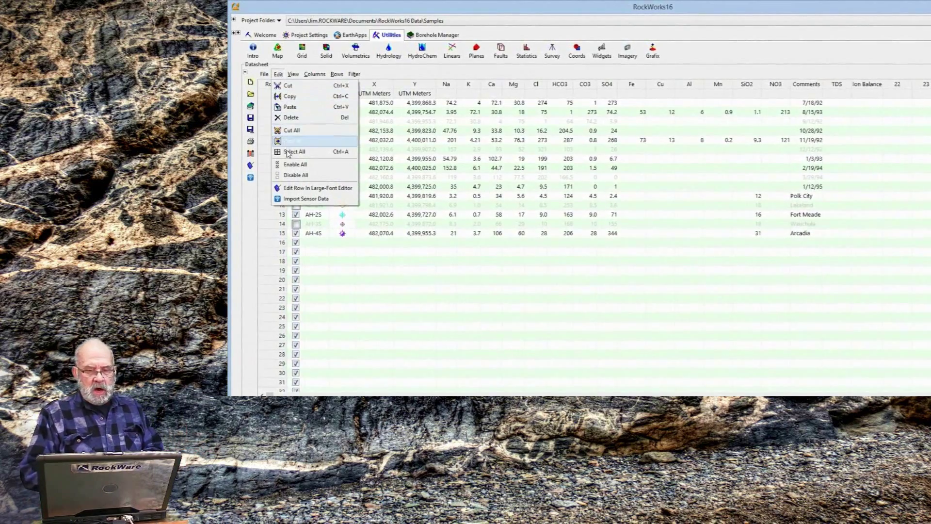
click(295, 151)
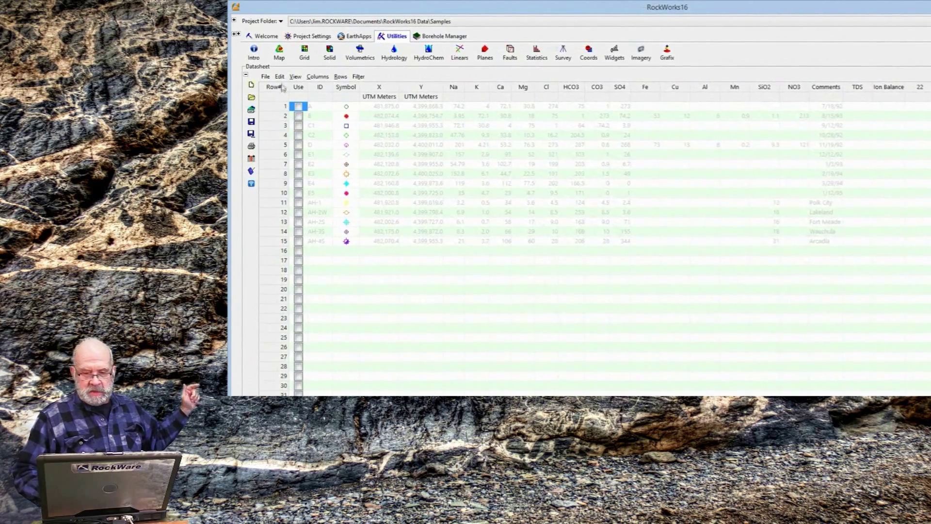
click(281, 78)
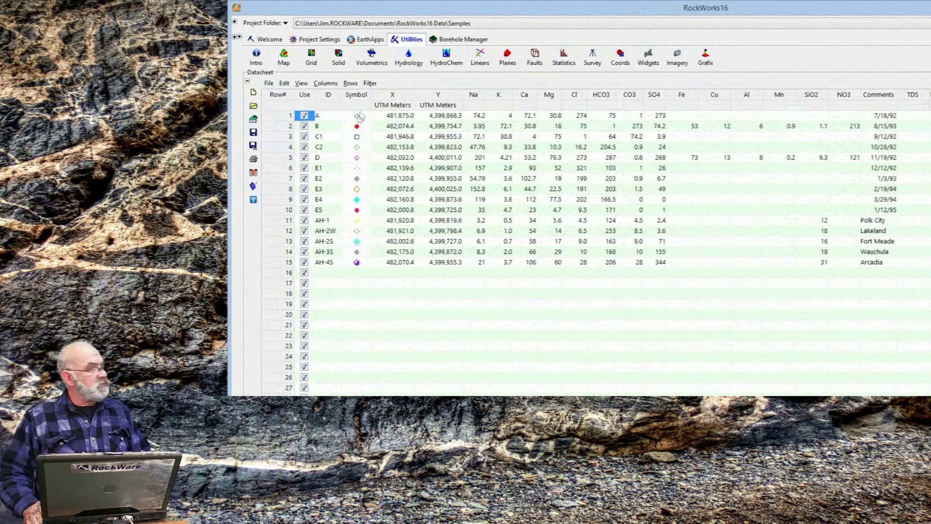
click(370, 83)
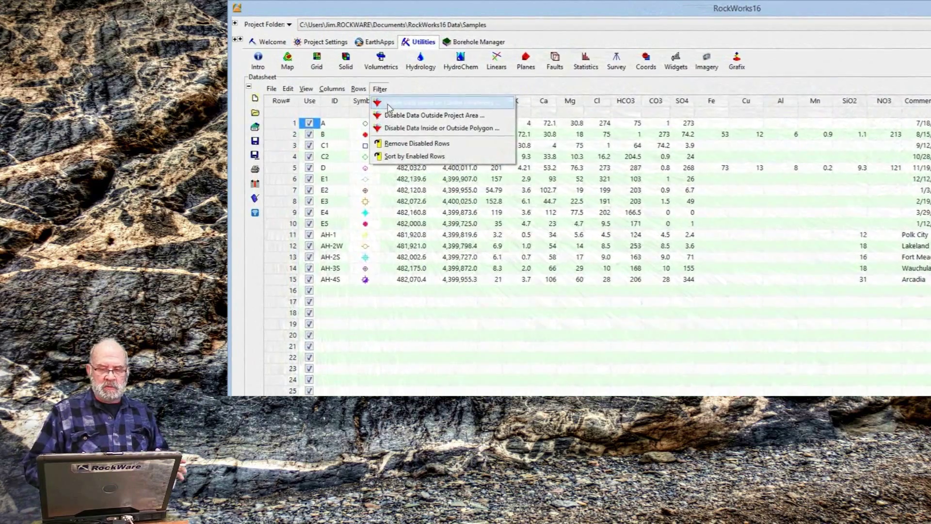
click(434, 101)
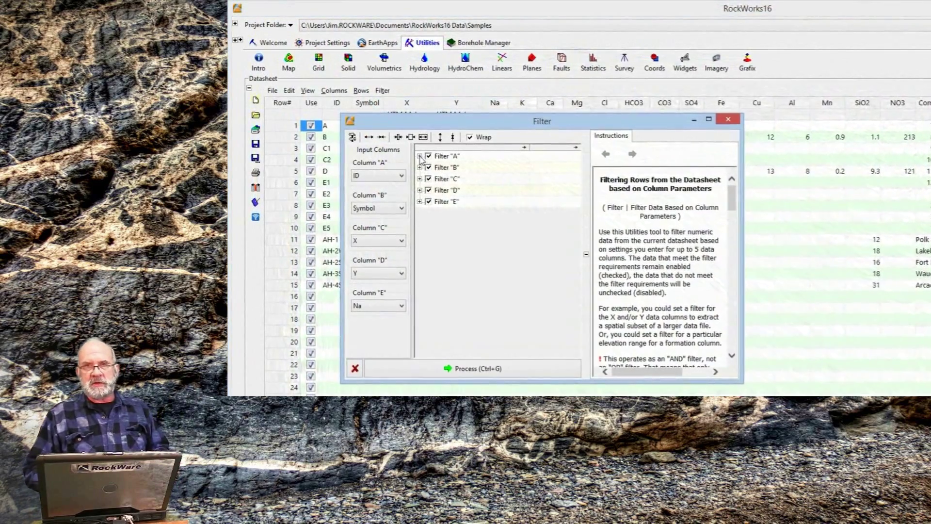
click(420, 156)
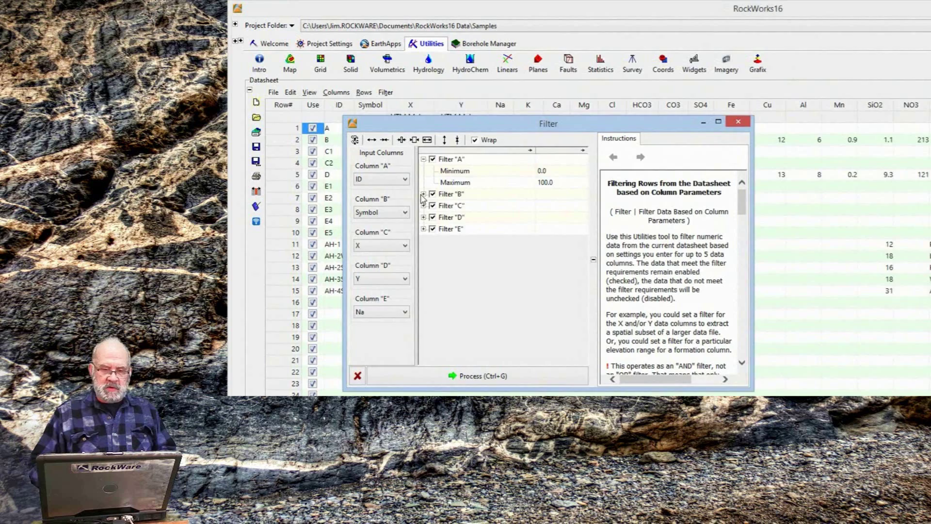
click(424, 195)
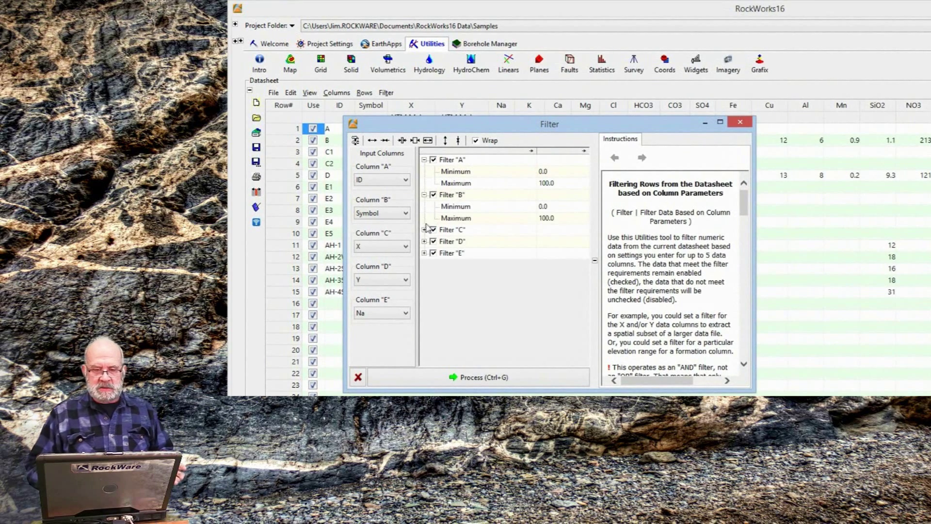
click(424, 230)
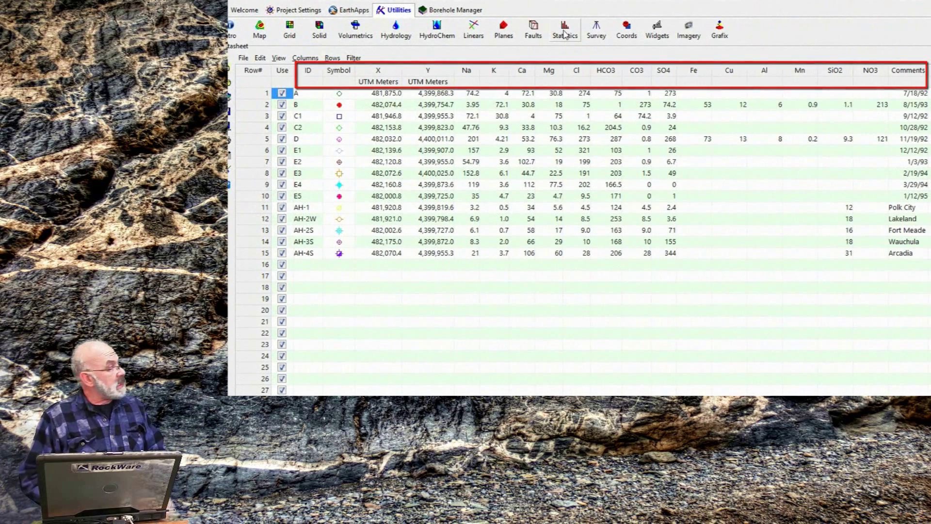
Launch the single ternary diagram program from the statistics tools
click(564, 30)
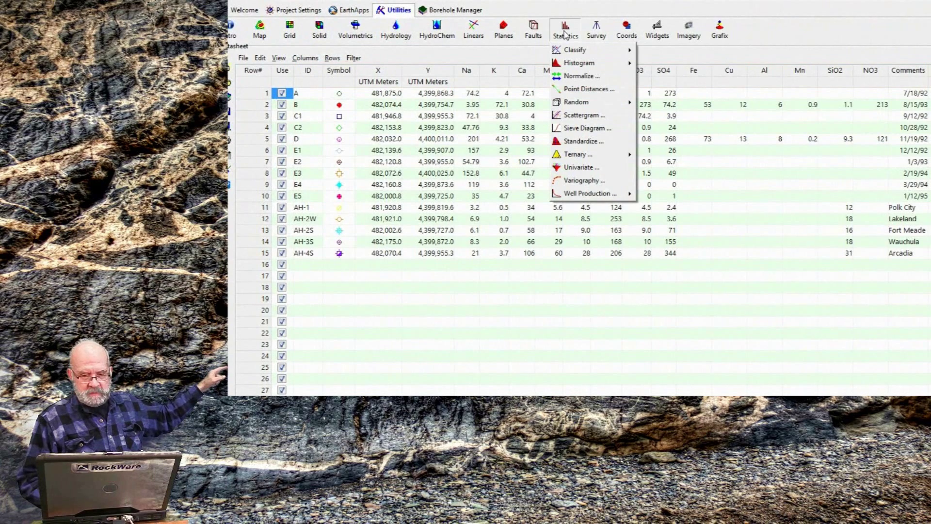
mouse_move(564, 31)
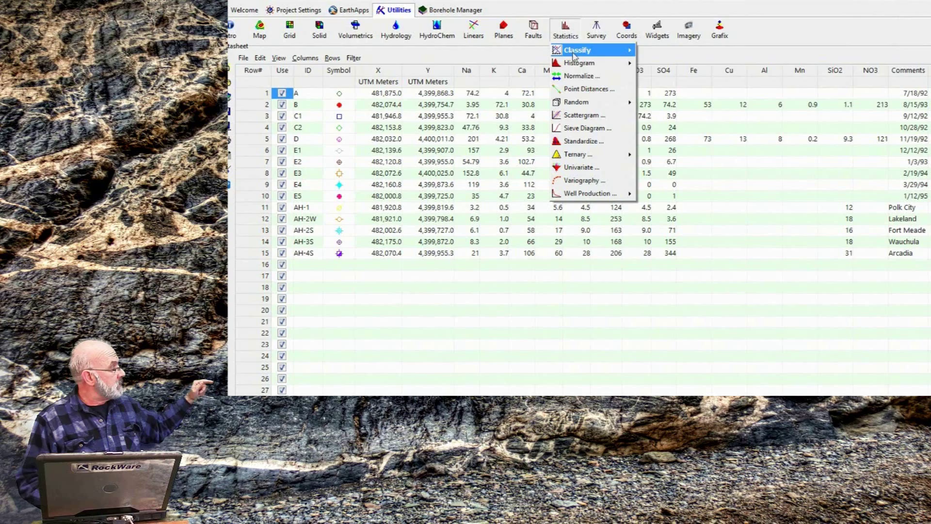
mouse_move(585, 128)
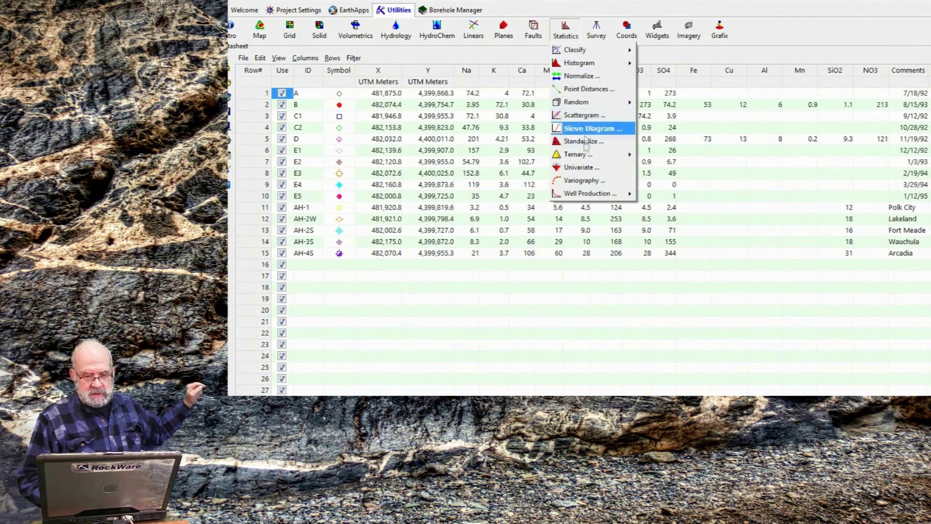
mouse_move(581, 154)
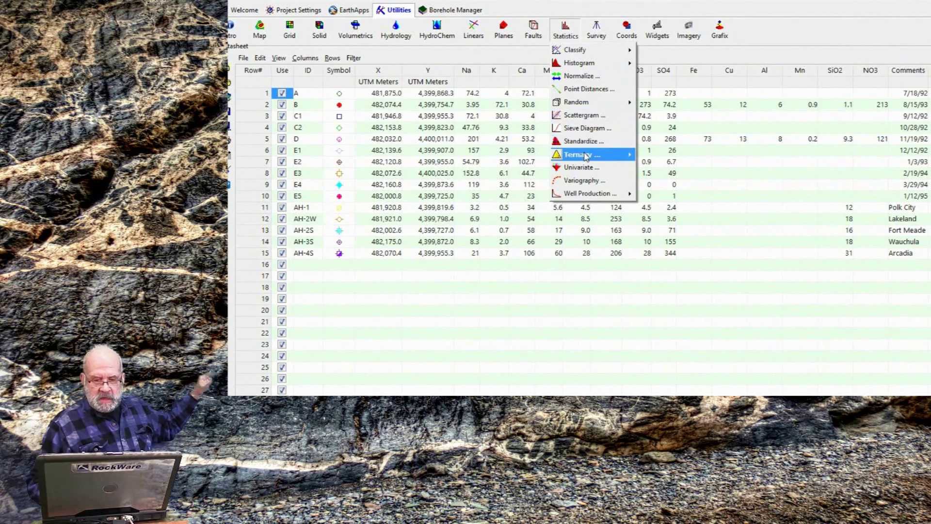
mouse_move(588, 154)
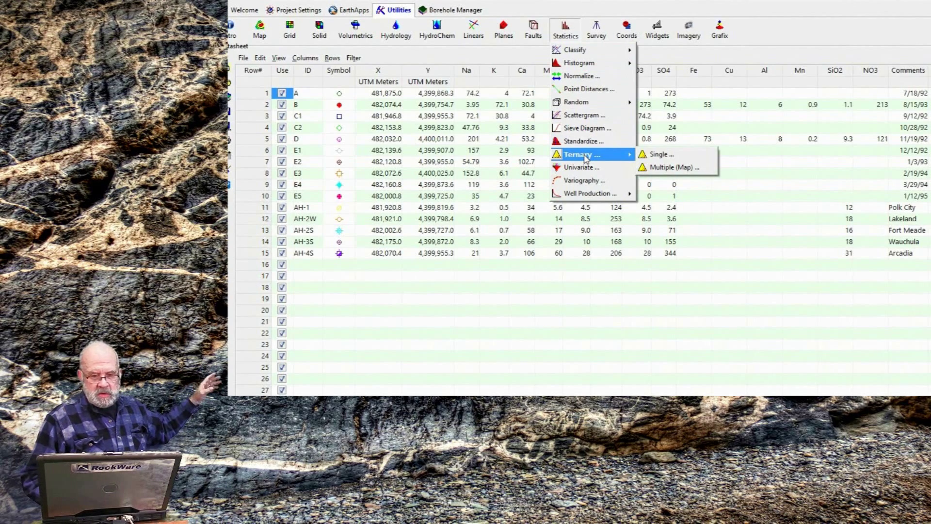
mouse_move(659, 154)
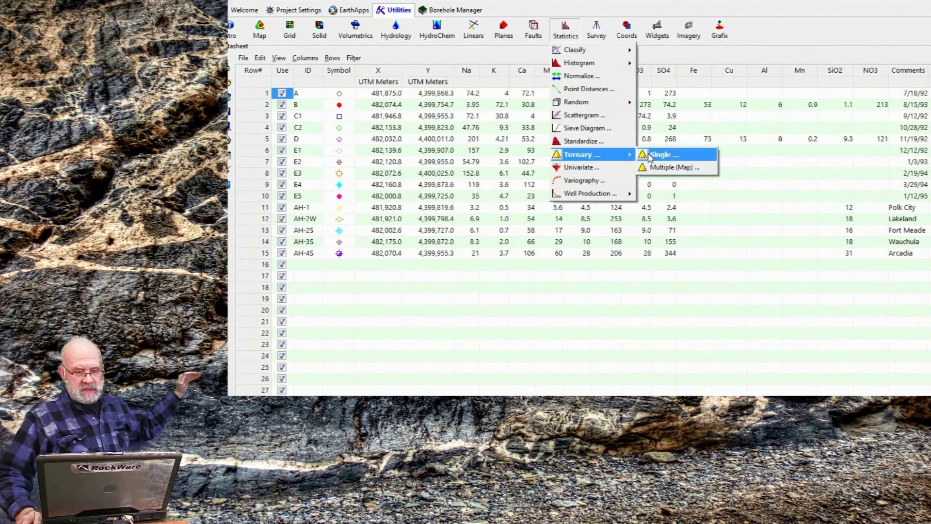
click(662, 154)
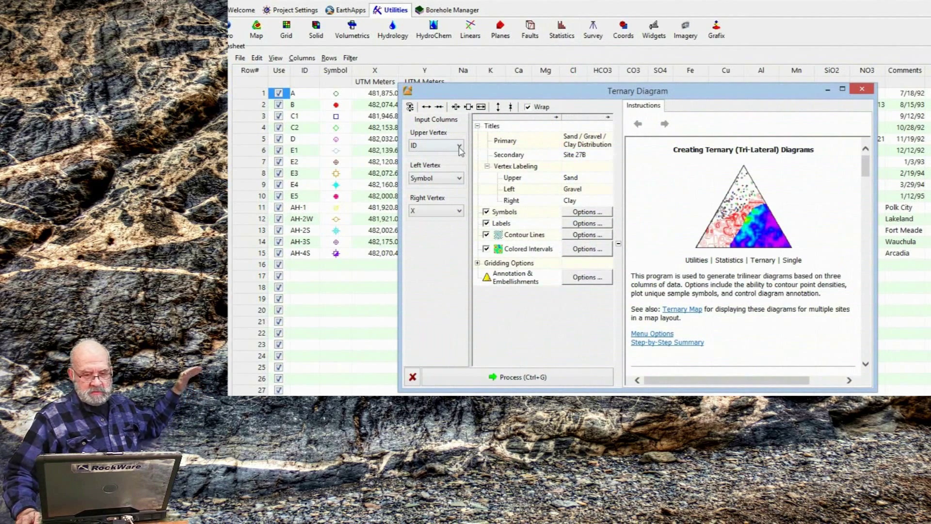
Set Na, K and Ca as the upper, left and right vertices, then close the ternary diagram window
click(458, 145)
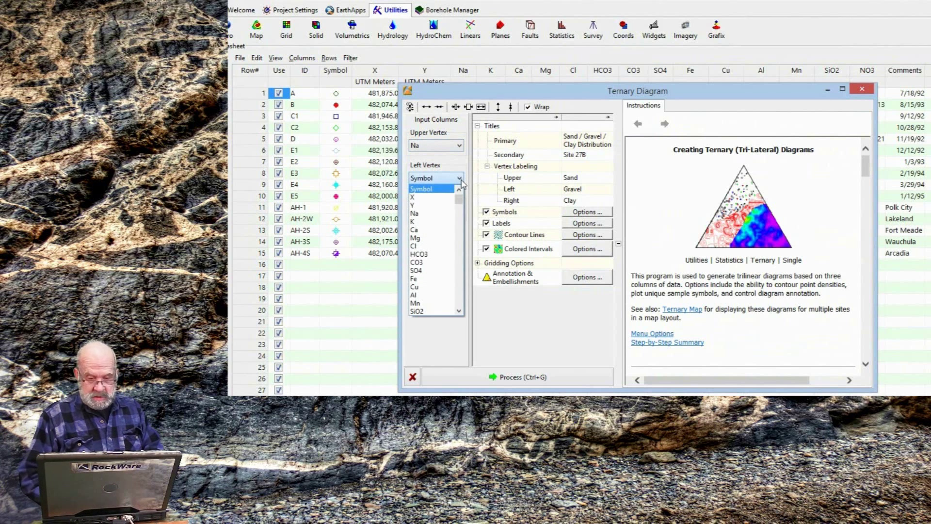
click(414, 221)
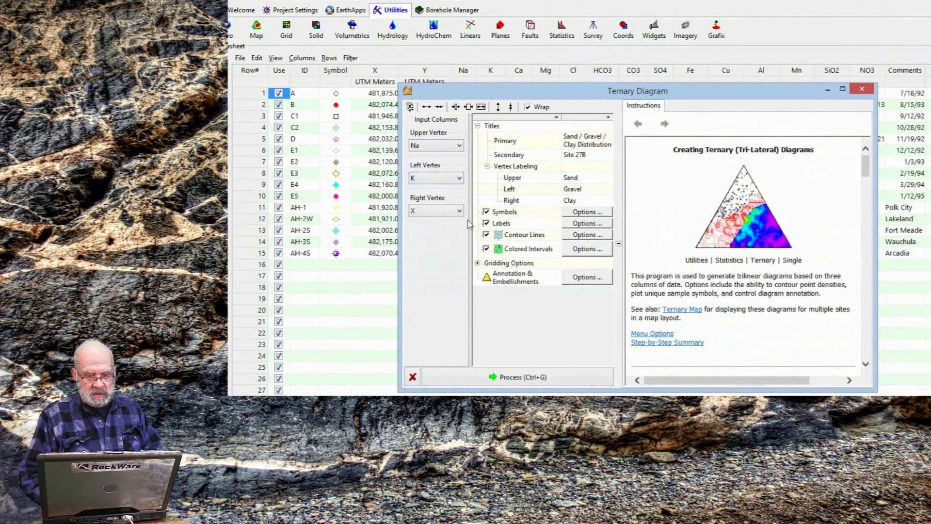
click(462, 210)
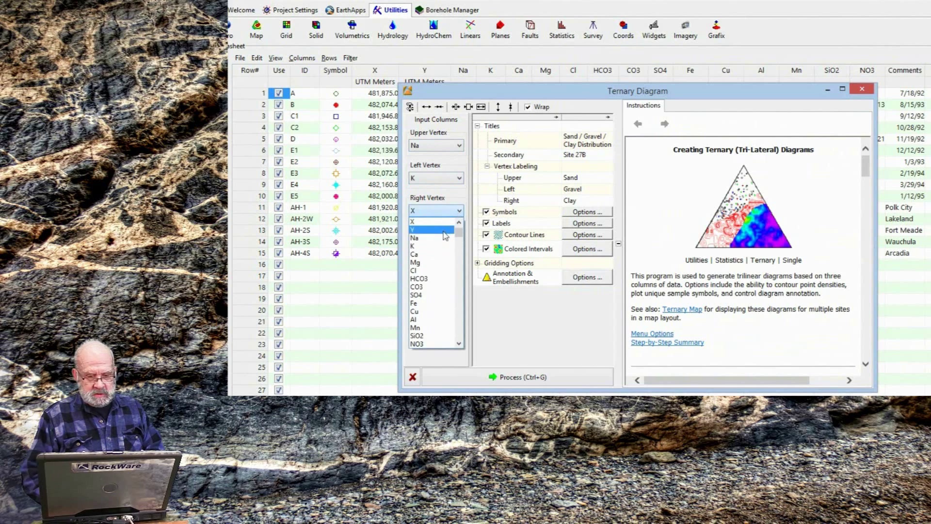
click(414, 254)
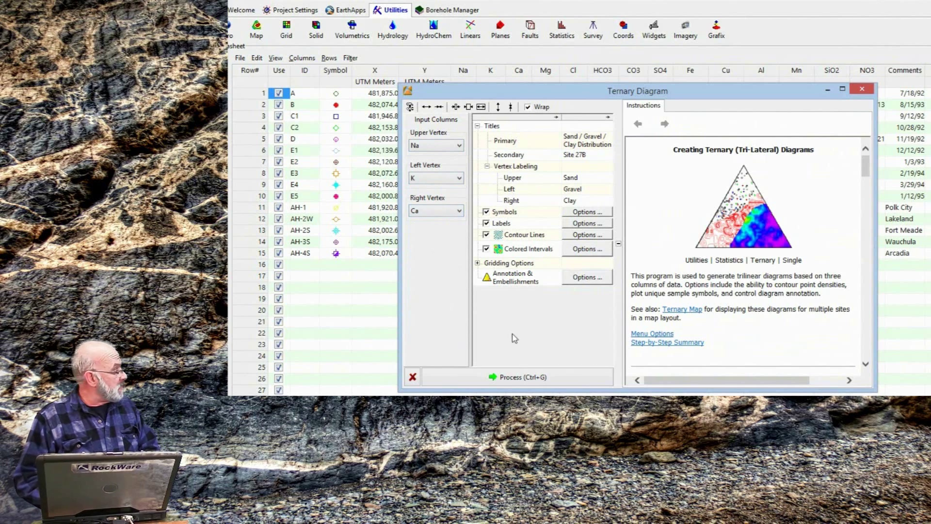
click(517, 376)
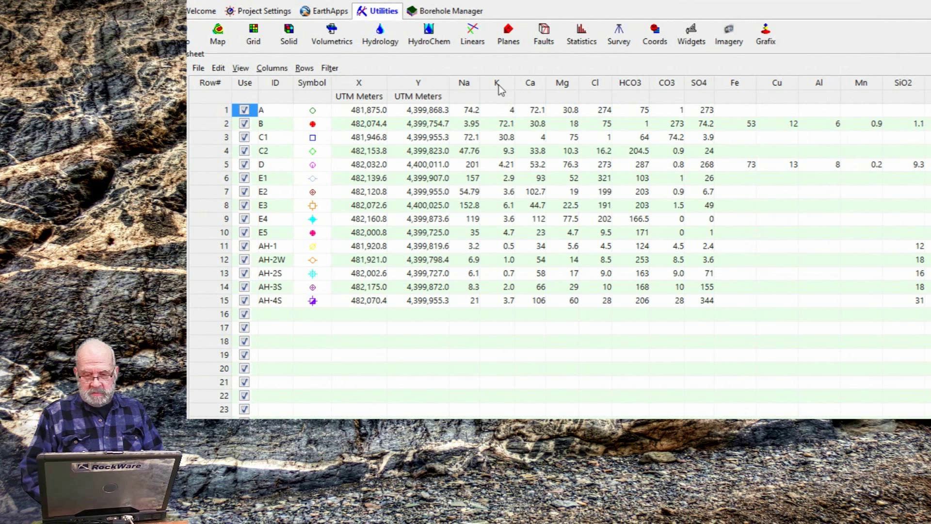
Retitle the K column as Sodium in its column parameters
double_click(497, 82)
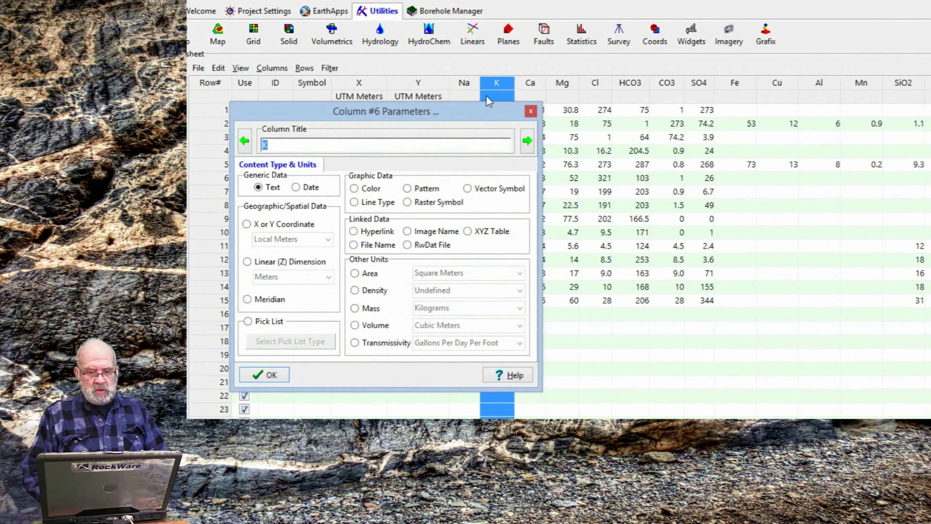
text(S)
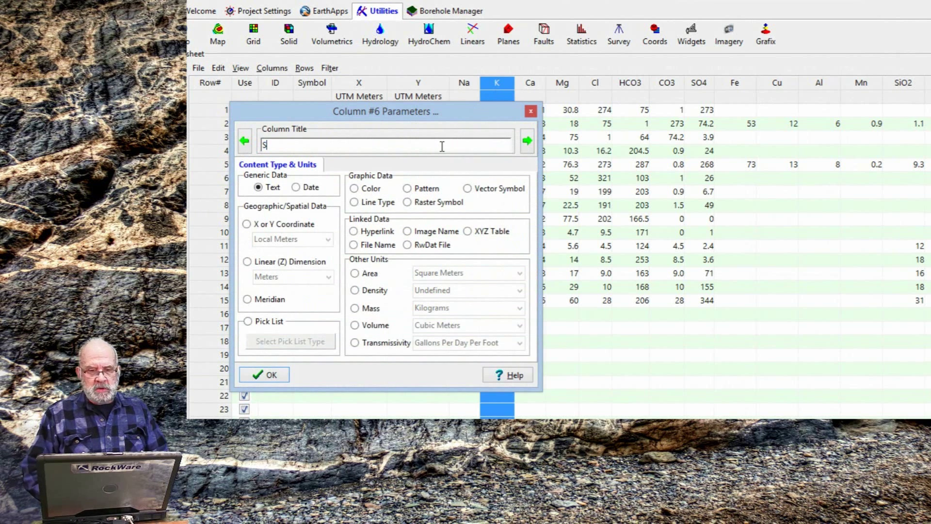
text(i)
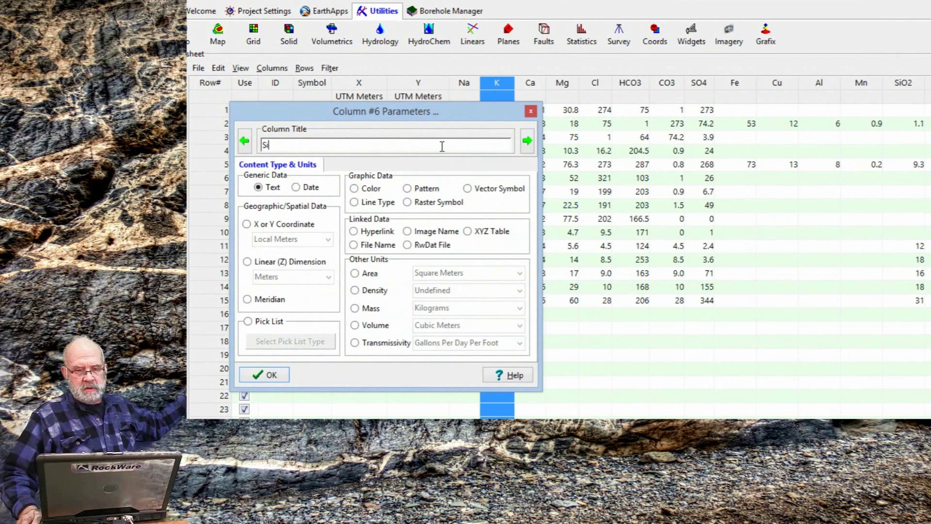
text(odium)
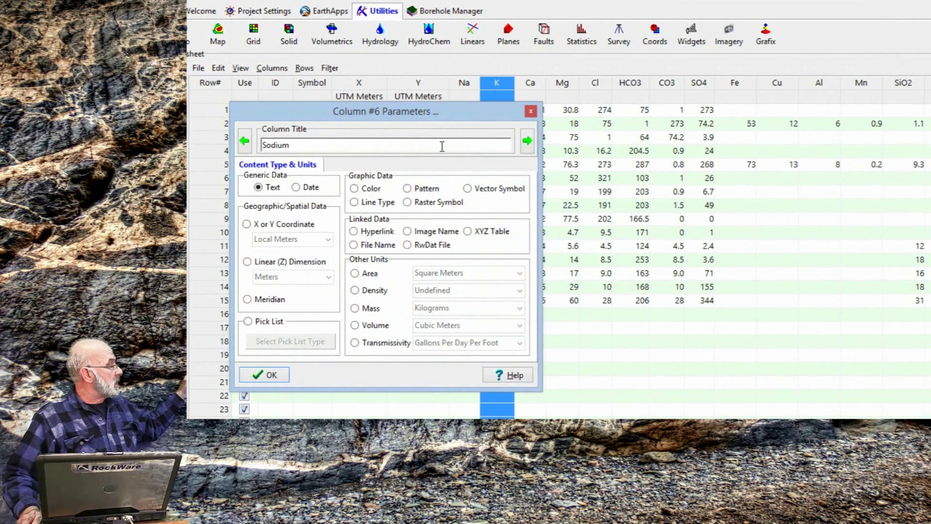
mouse_move(527, 121)
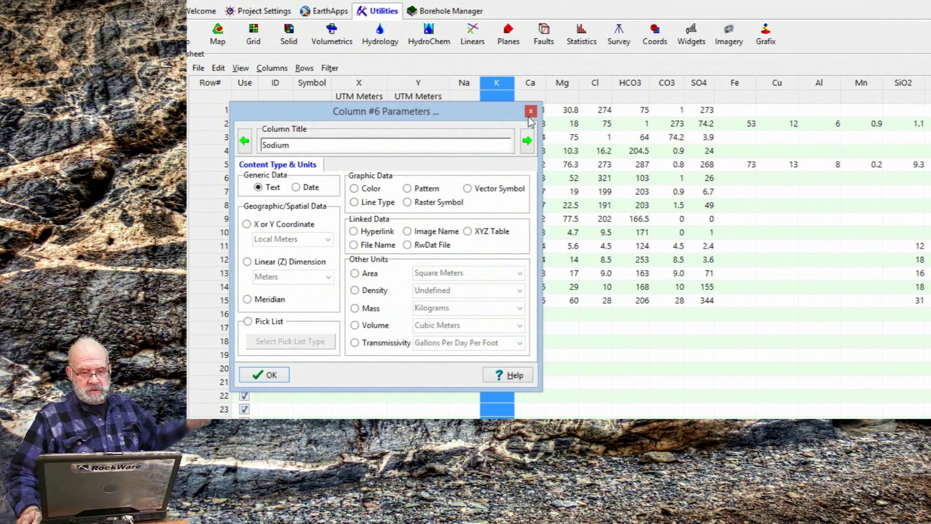
Browse forward through the Ca, Cl and SO4 column settings and back, then confirm the Sodium title
click(526, 141)
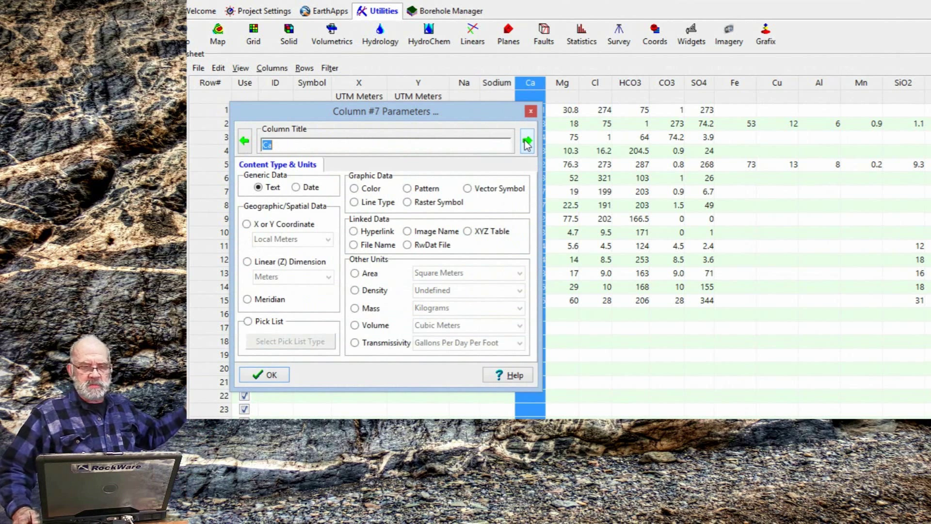
click(525, 141)
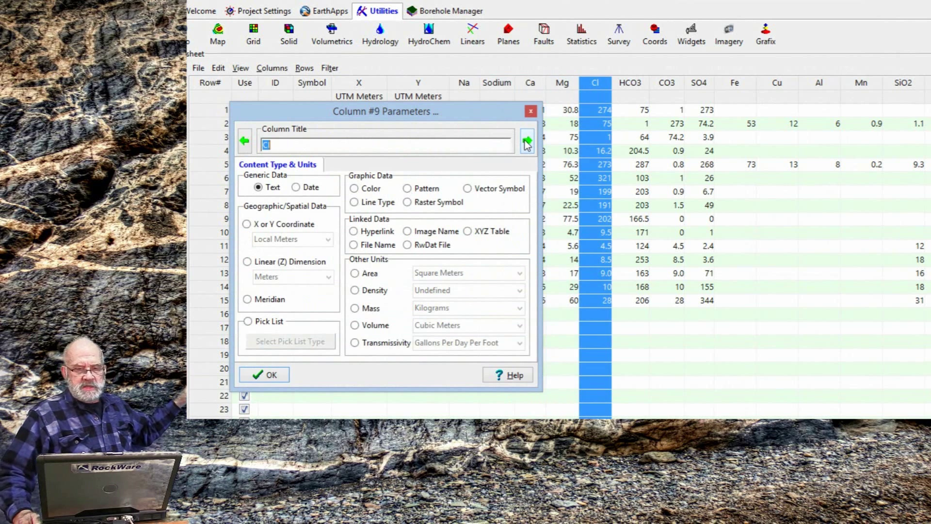
click(527, 140)
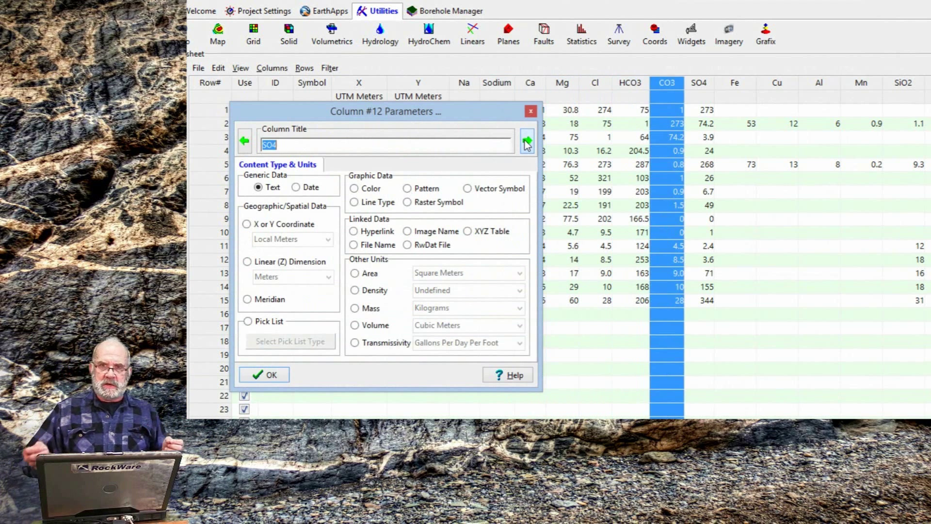
click(526, 140)
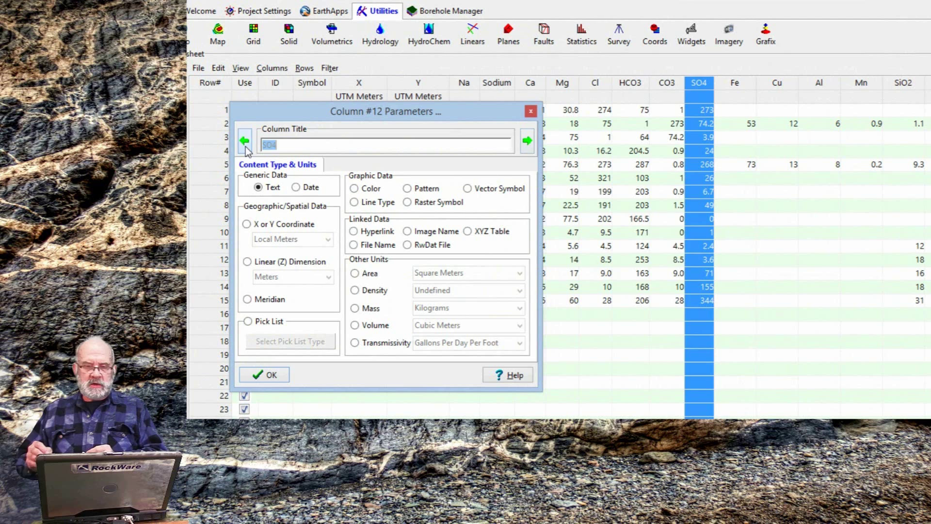
click(243, 141)
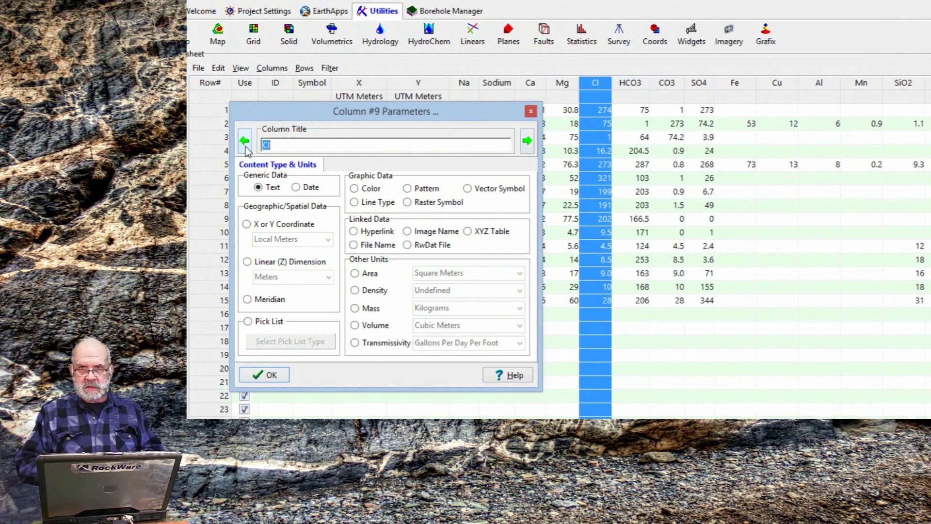
click(242, 140)
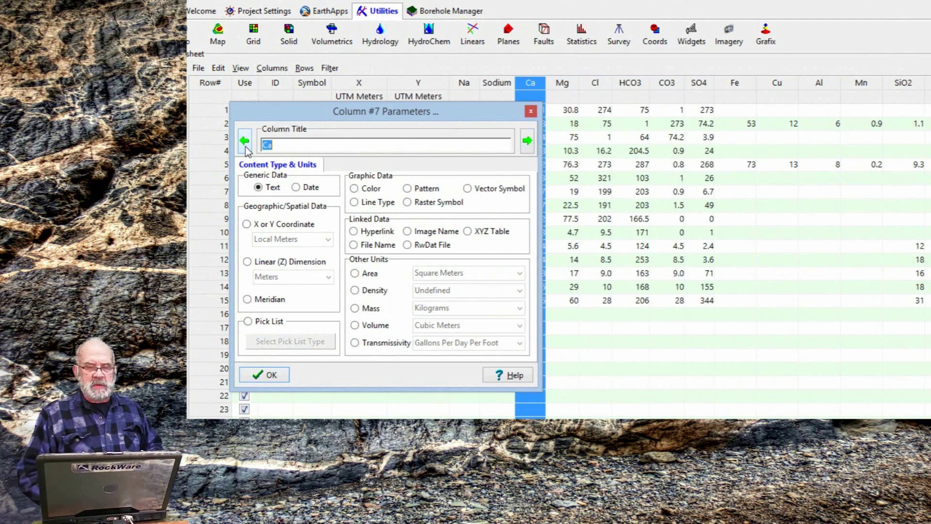
click(244, 141)
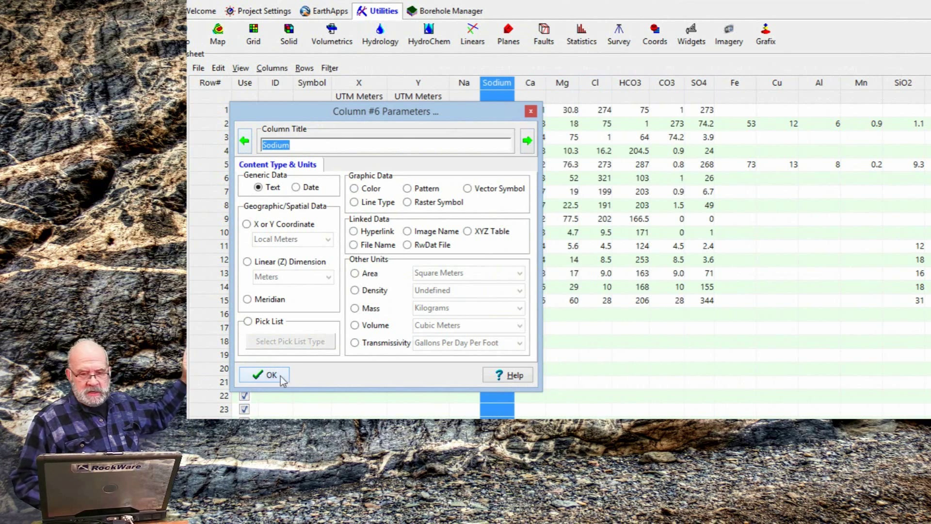
click(264, 375)
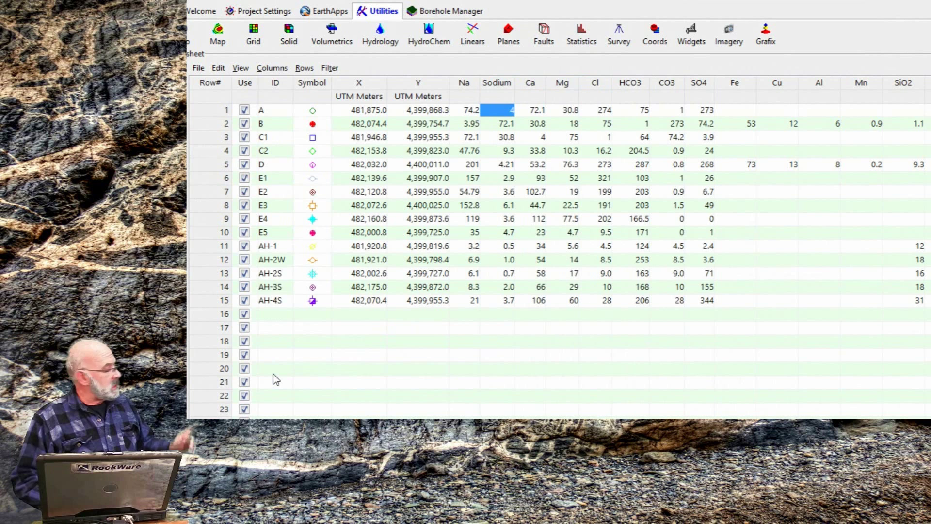
mouse_move(355, 355)
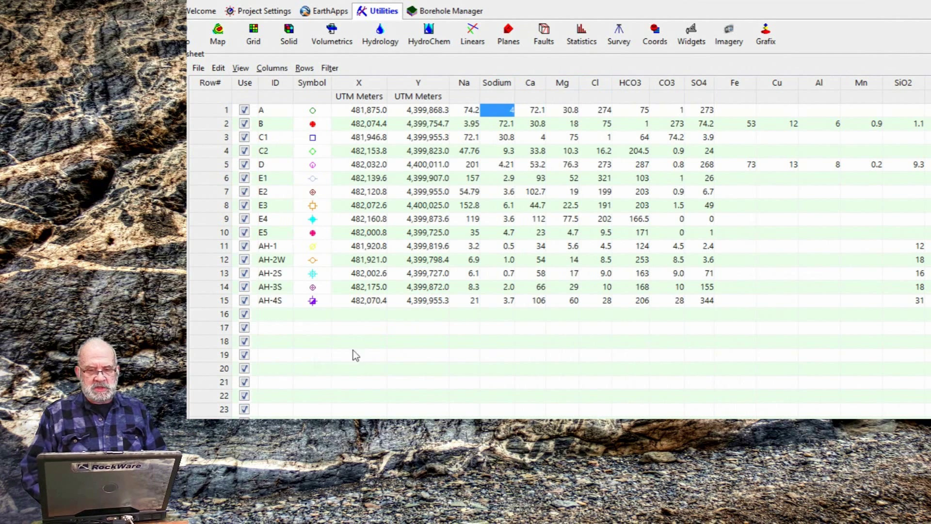
mouse_move(500, 115)
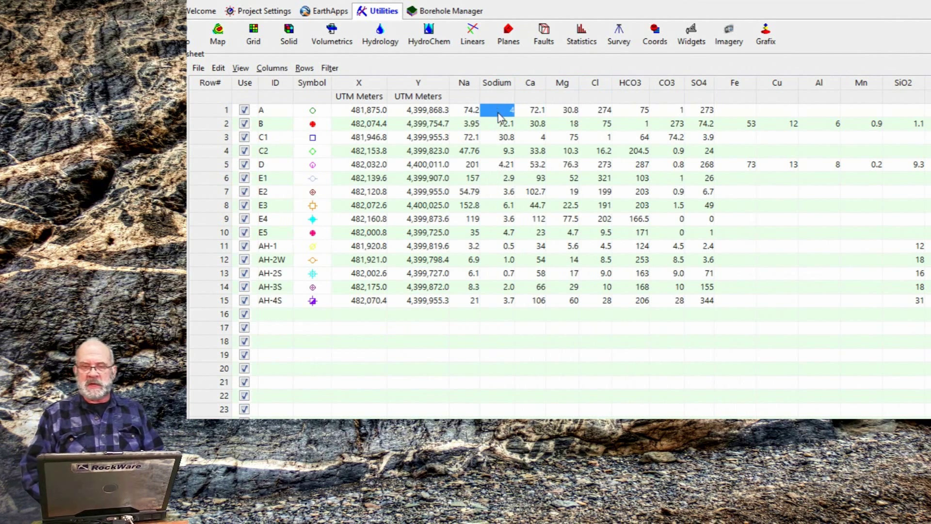
Enter placeholder text 'dafdsf' and 'adfasf' into the top Sodium cells
text(dafdsf)
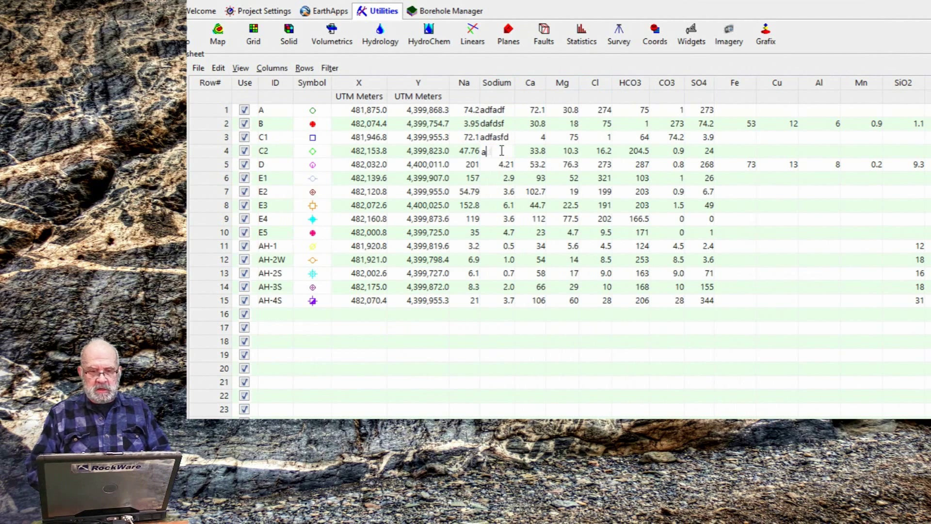
text(adfasf)
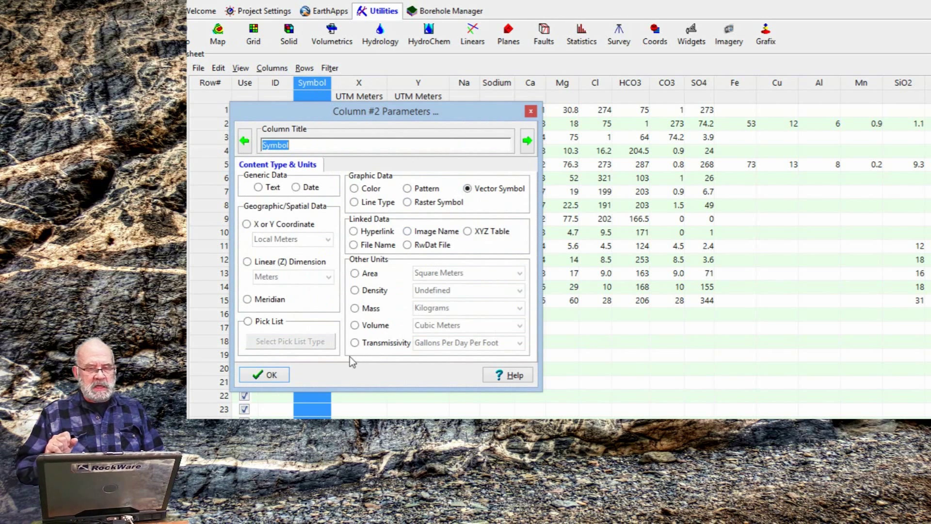
Give sample B a new starburst symbol from the library and colour it purple
click(264, 374)
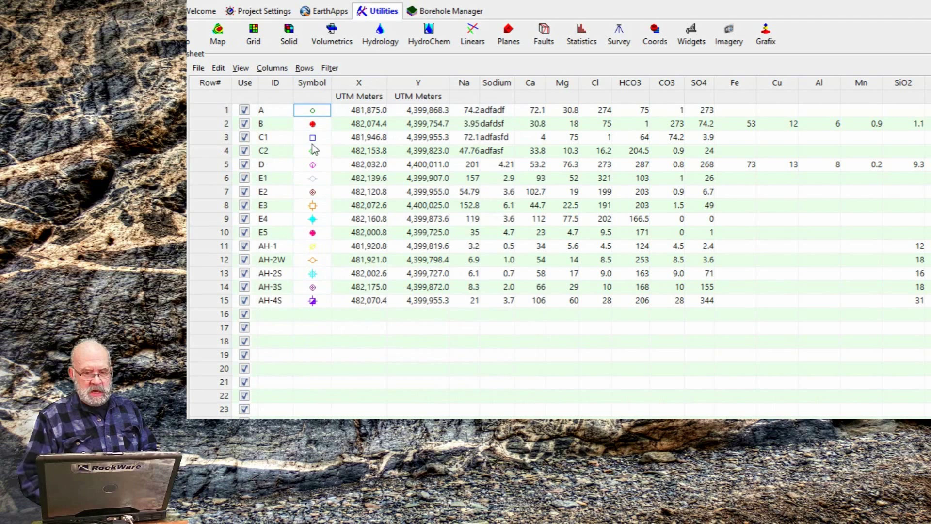
click(311, 123)
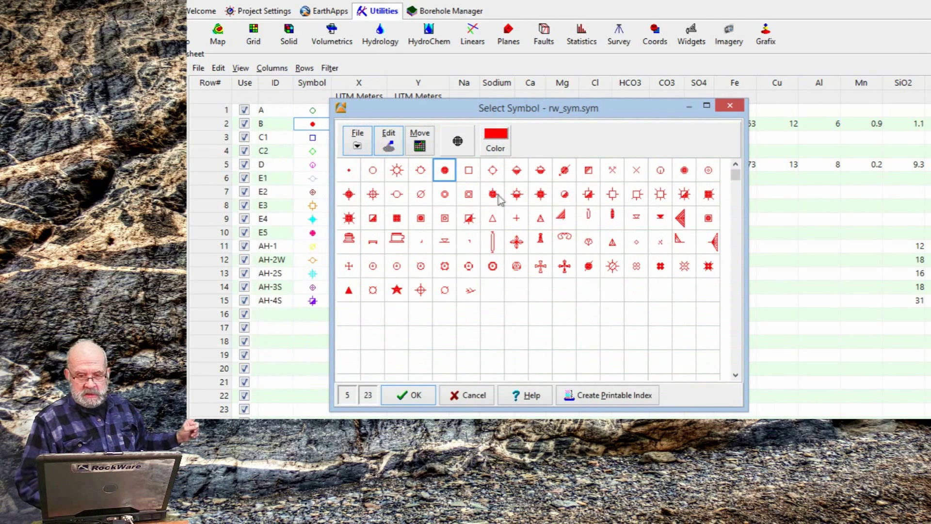
click(495, 141)
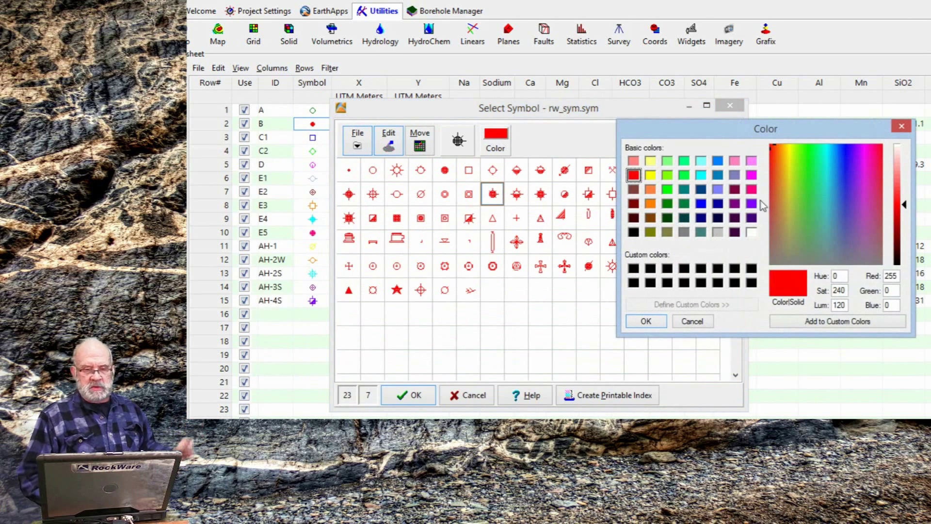
click(751, 204)
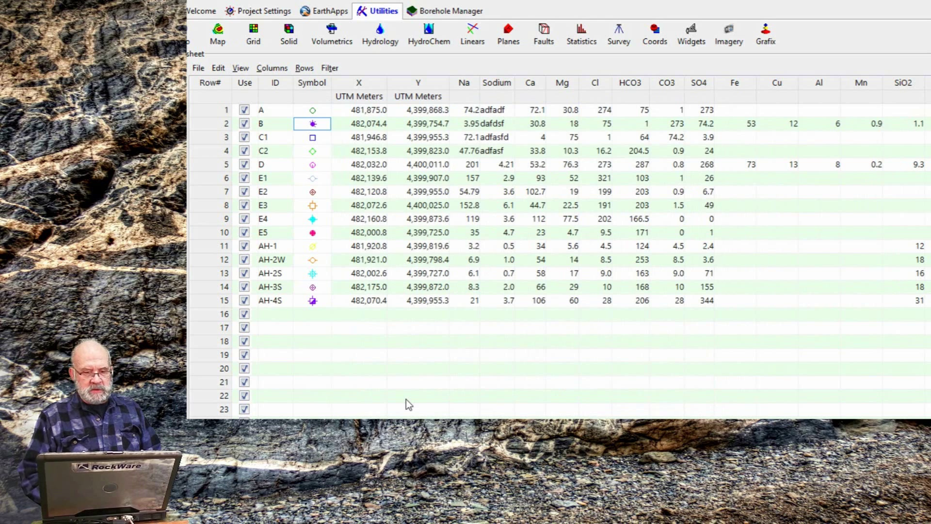
mouse_move(377, 187)
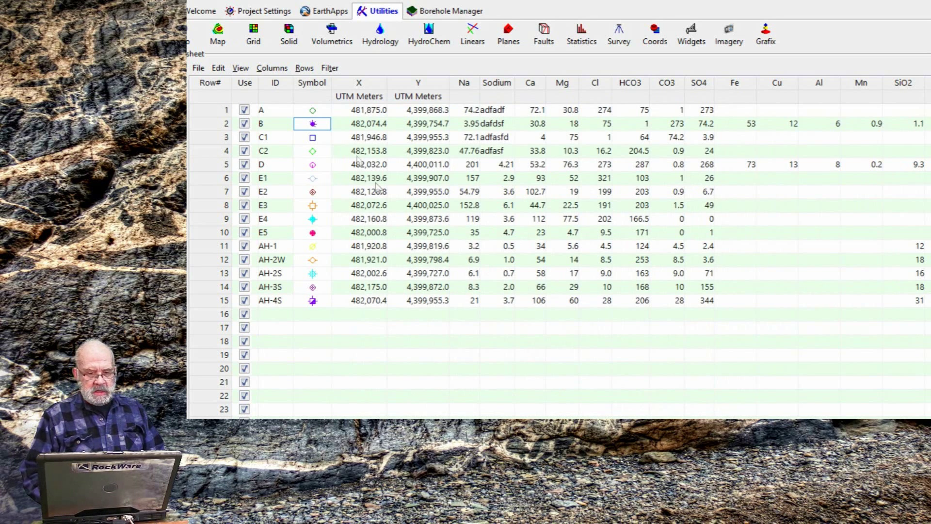
double_click(311, 82)
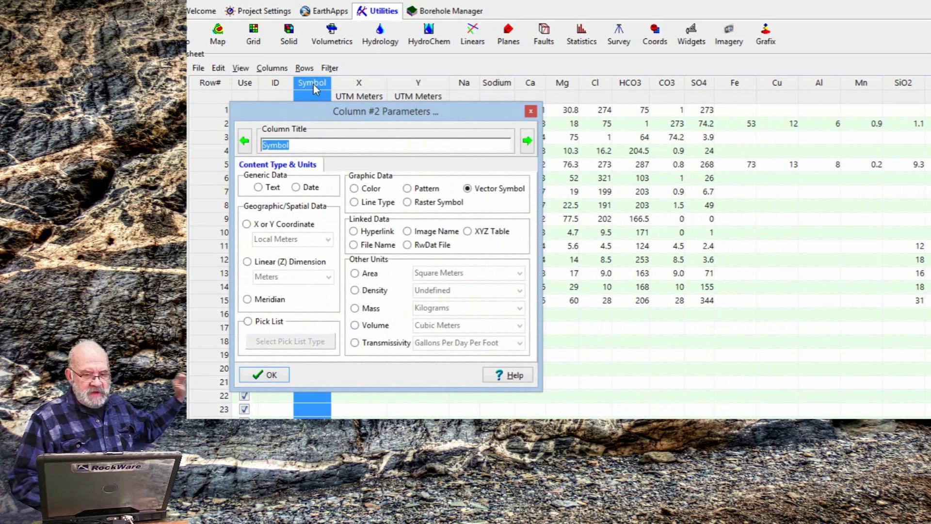
mouse_move(389, 190)
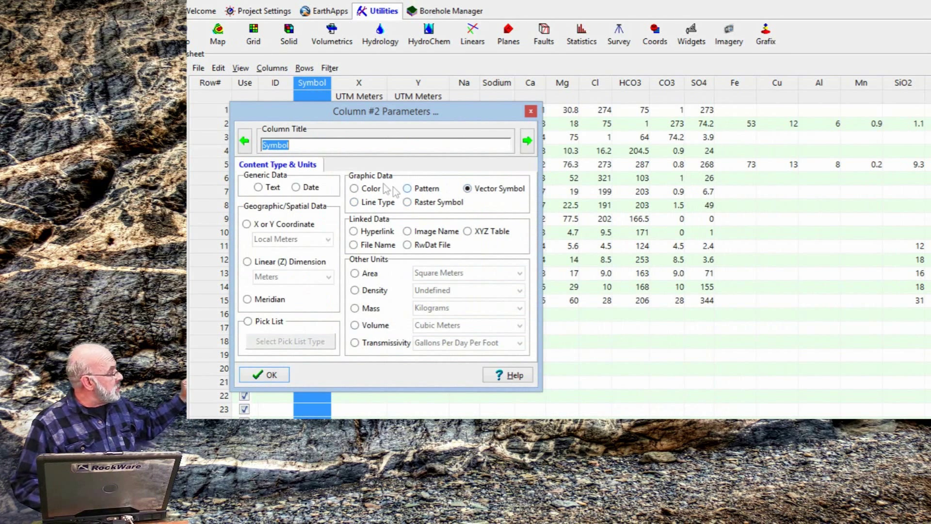
click(258, 187)
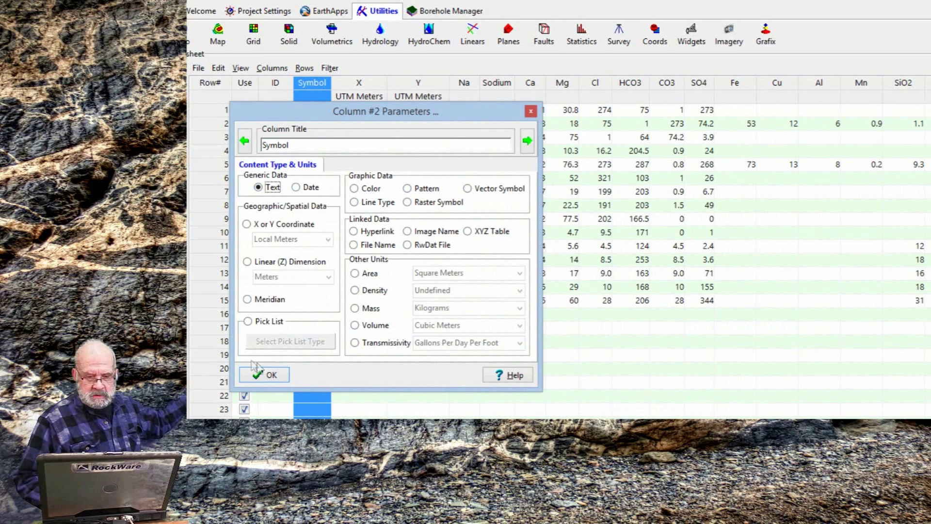
click(271, 374)
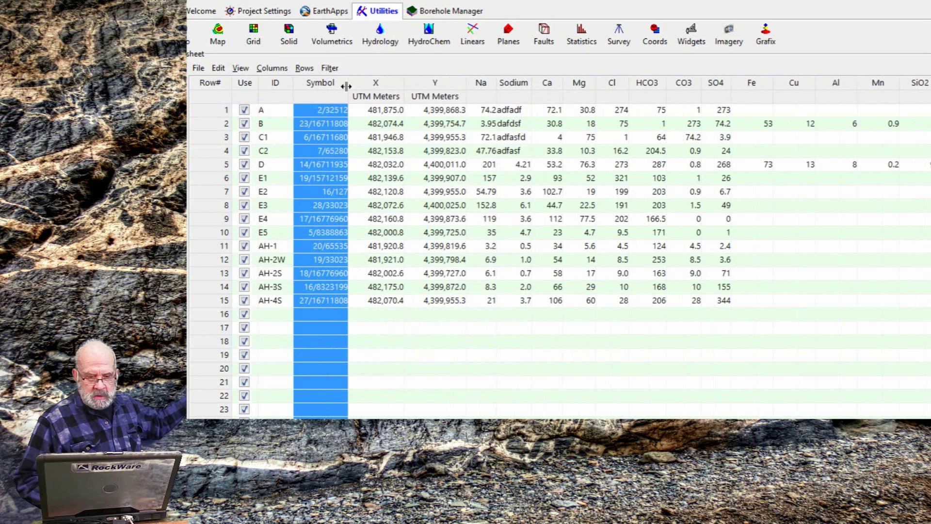
mouse_move(397, 284)
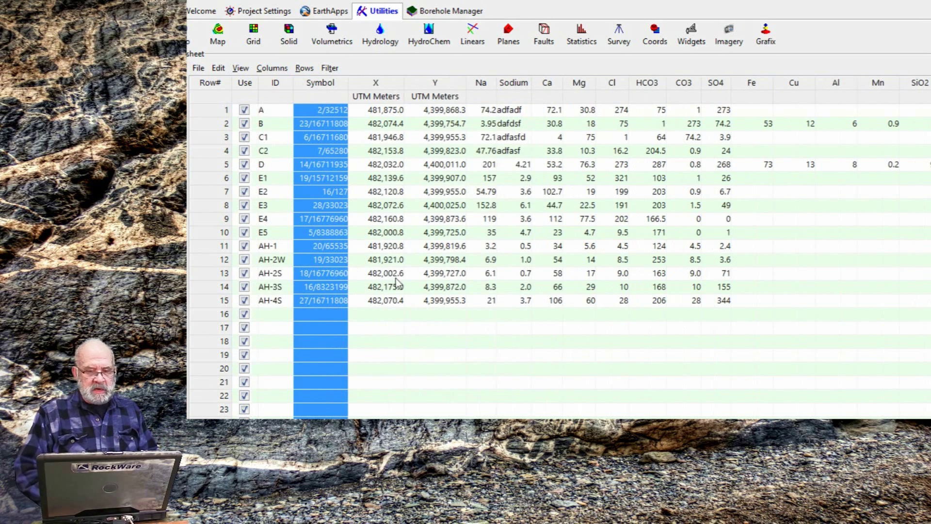
mouse_move(401, 360)
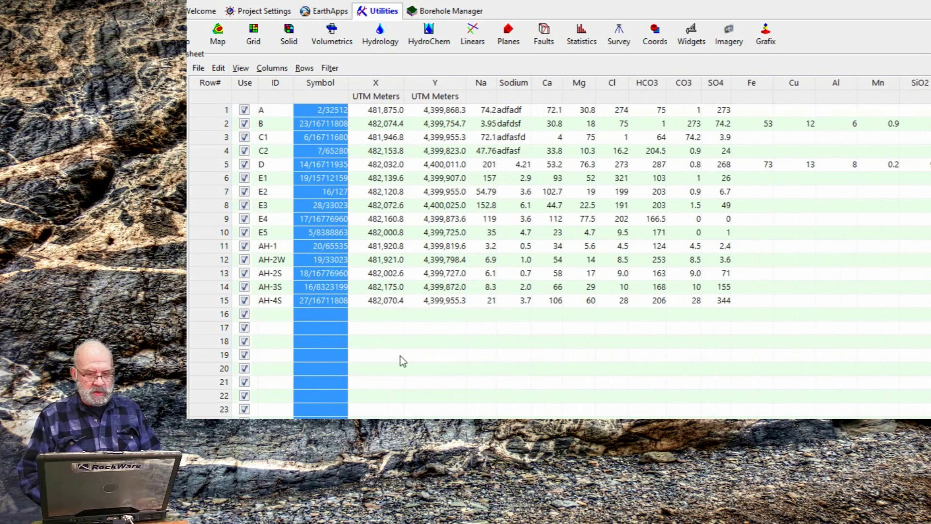
click(376, 355)
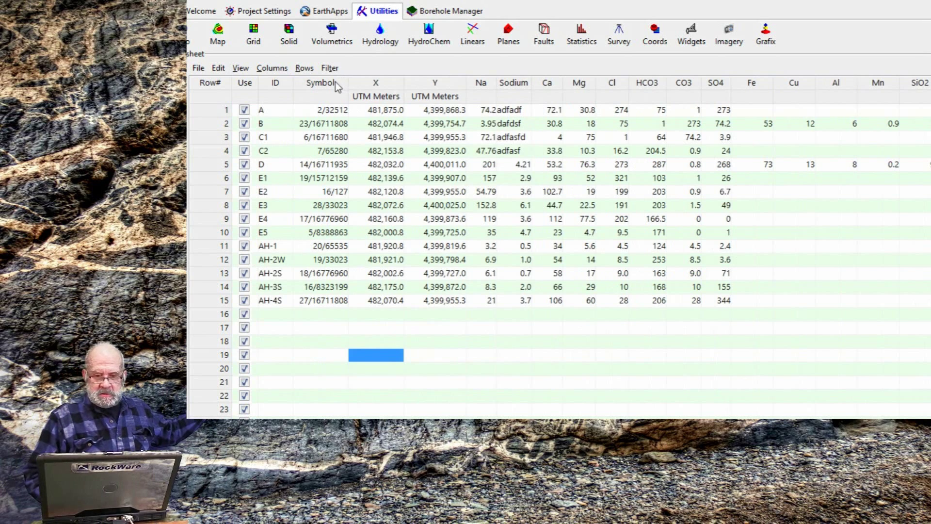
double_click(320, 82)
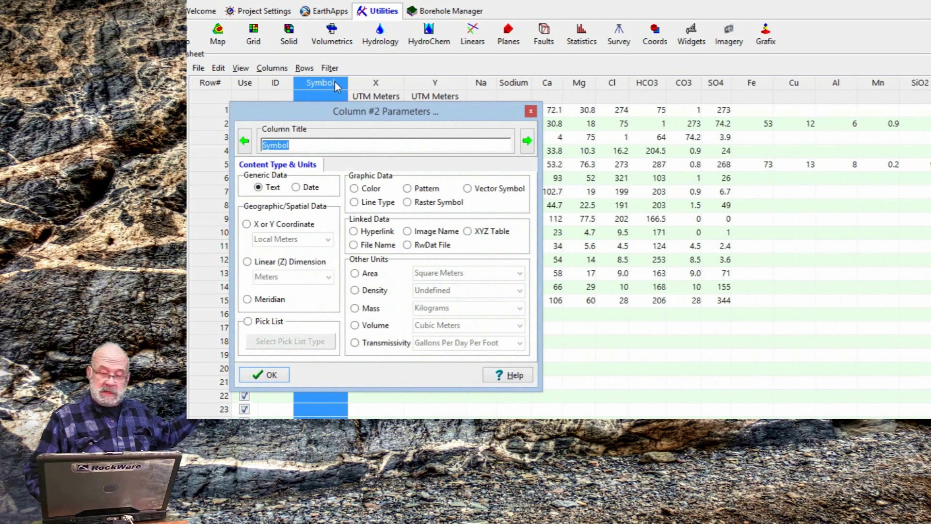
click(467, 189)
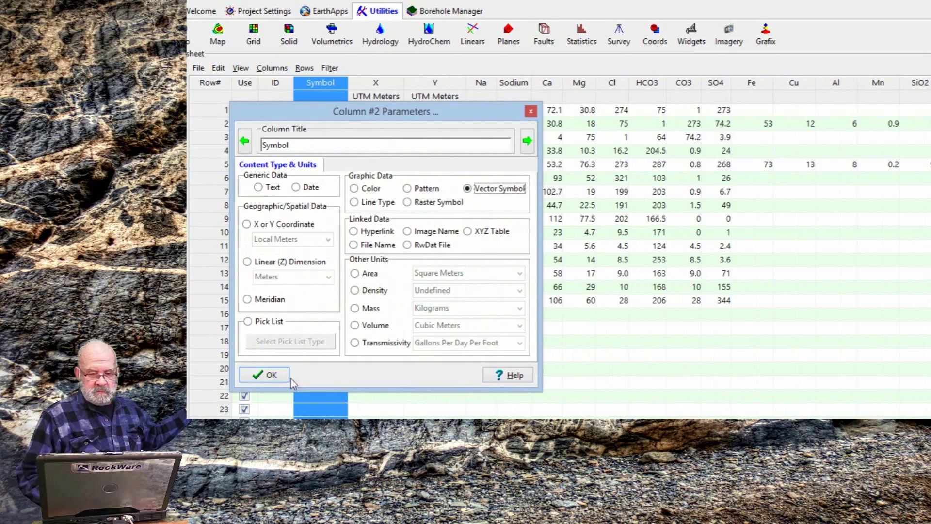
click(263, 374)
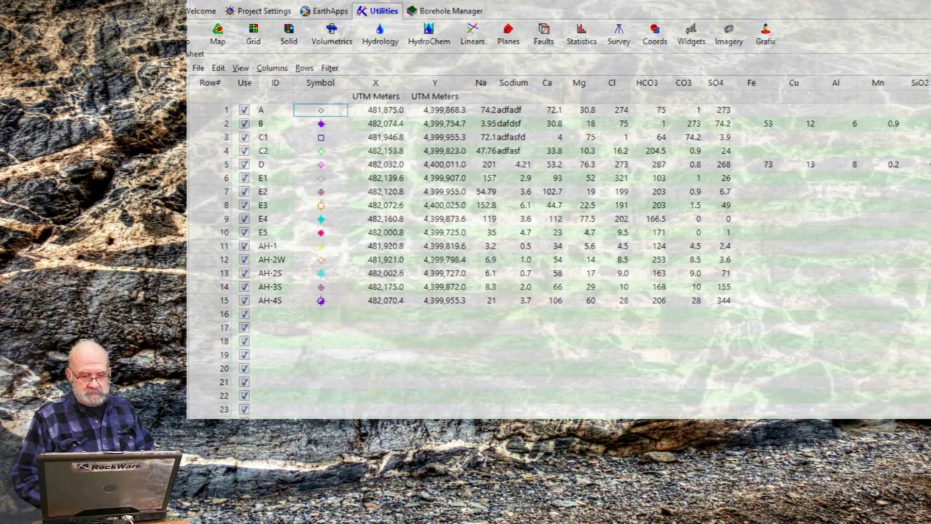
double_click(376, 83)
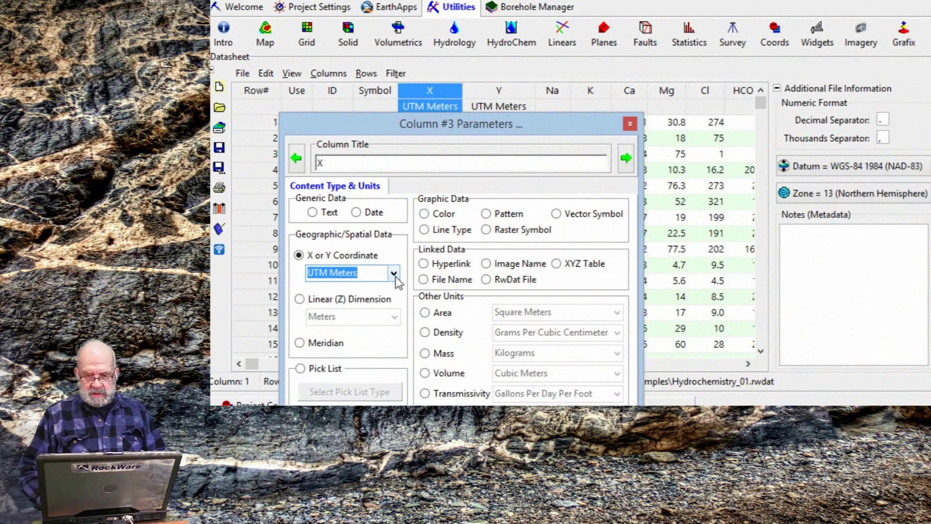
click(393, 272)
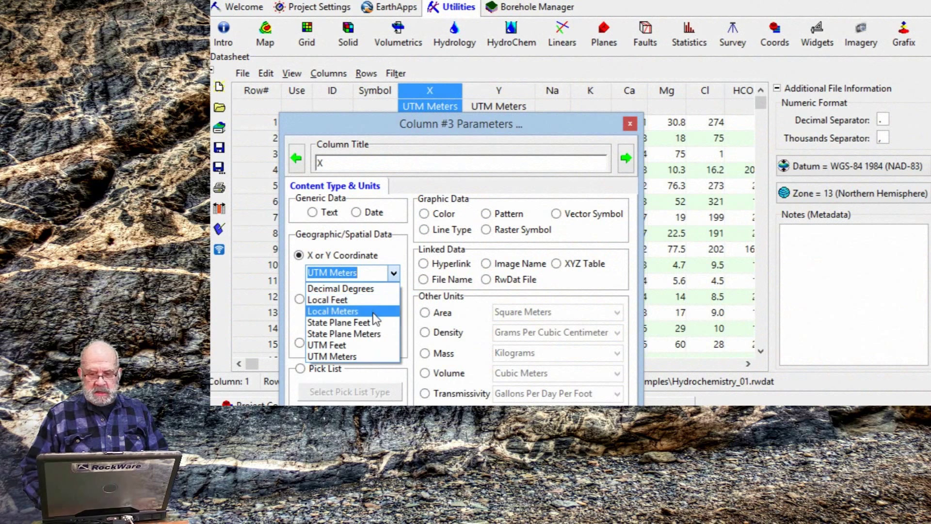
mouse_move(372, 344)
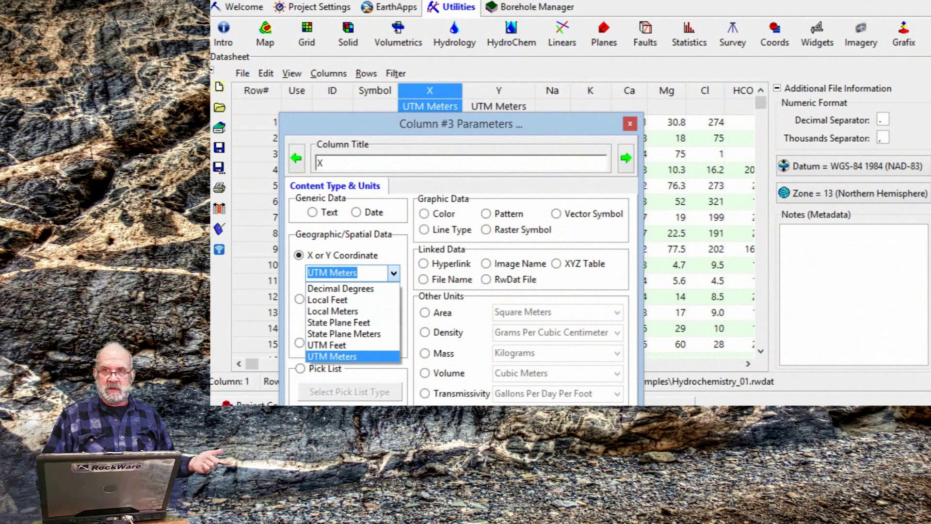
click(331, 272)
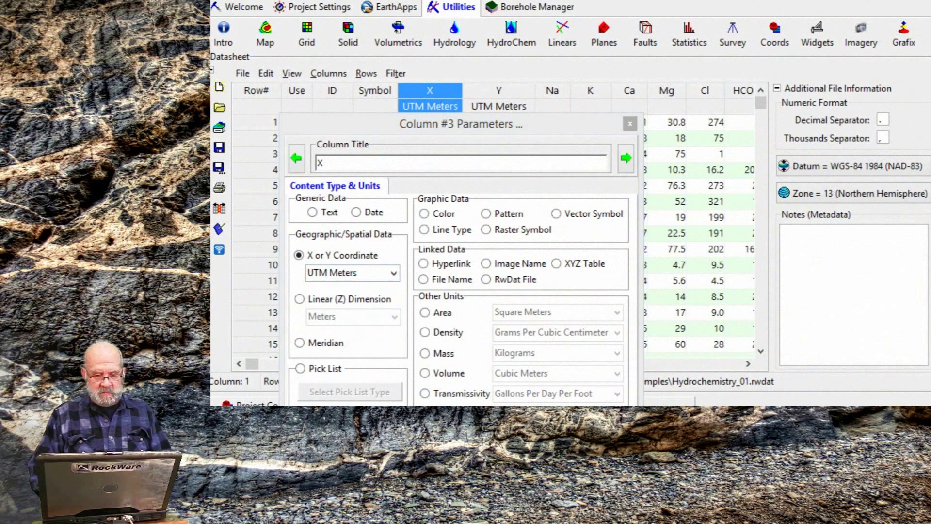
click(629, 123)
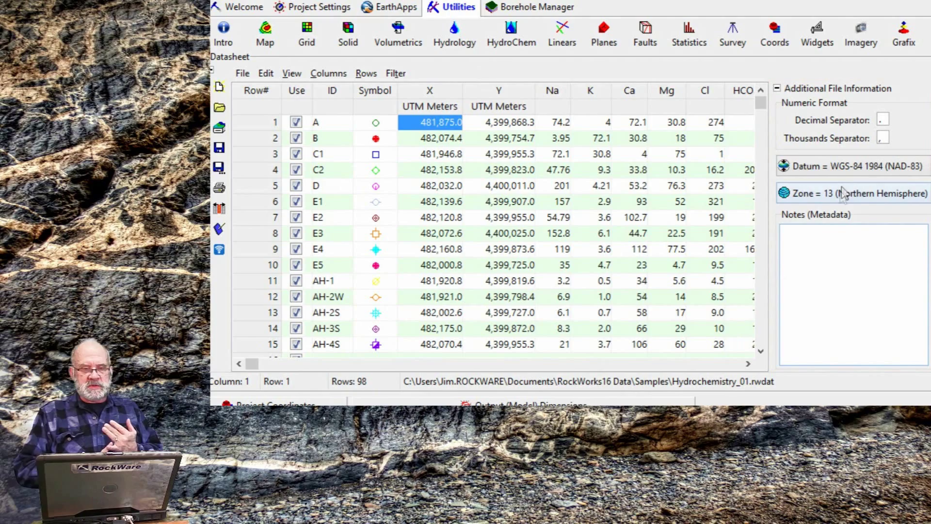
click(849, 166)
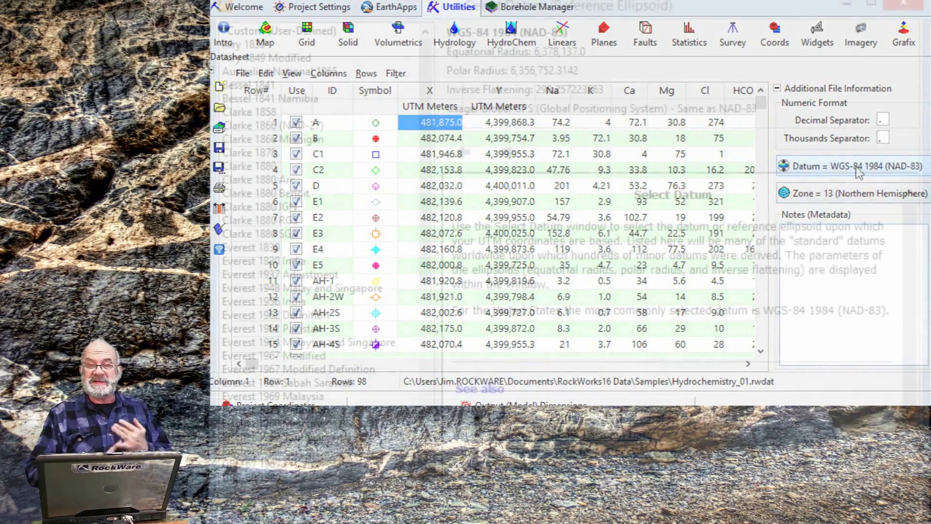
click(859, 193)
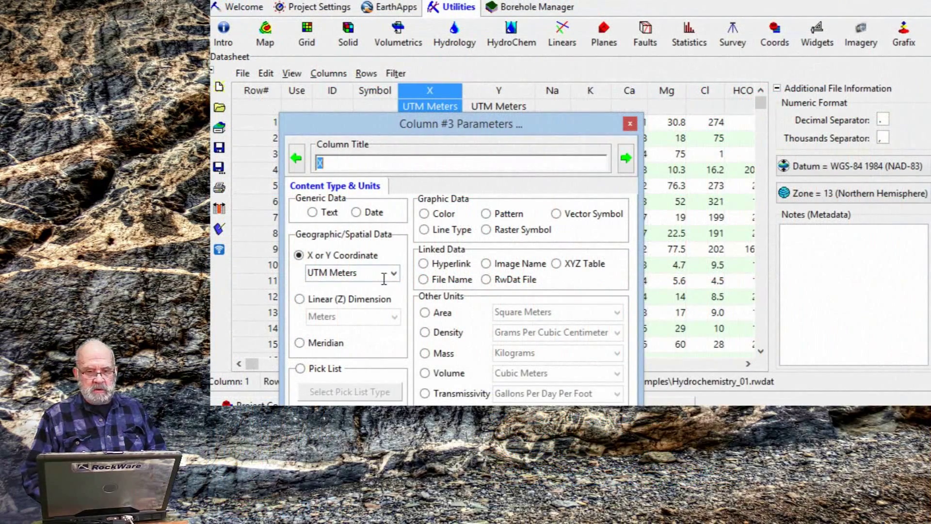
click(392, 273)
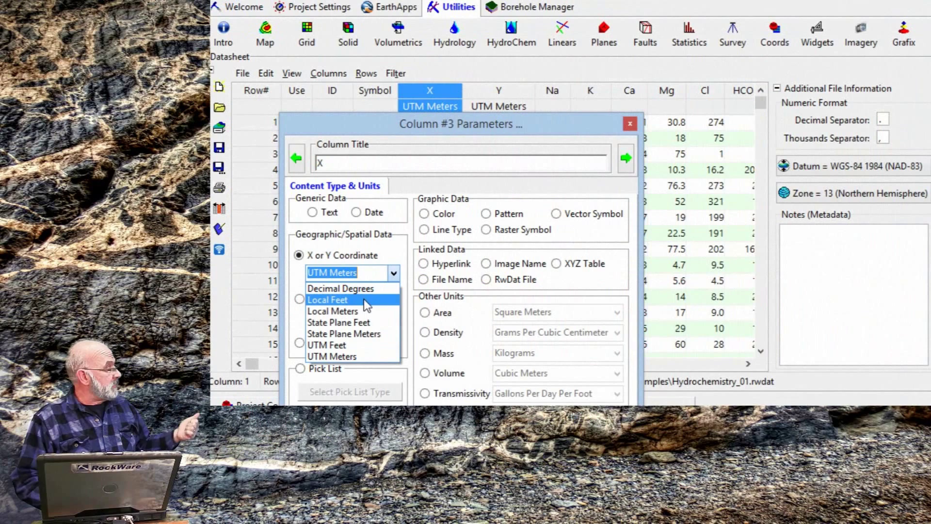
click(333, 310)
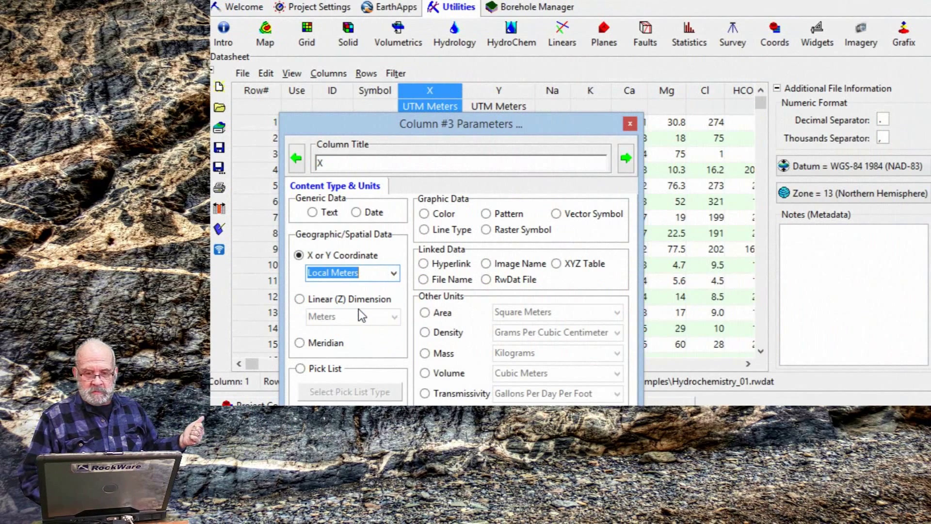
click(391, 271)
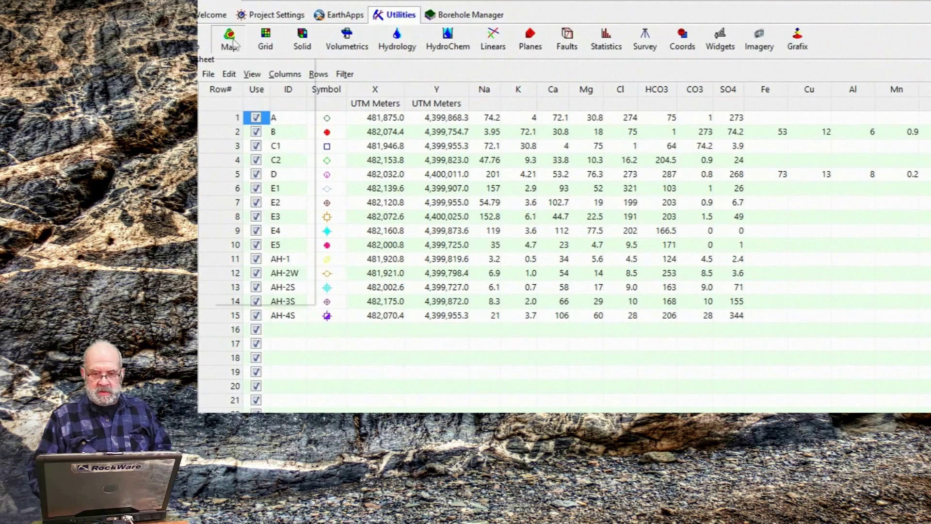
Generate a pie chart map of the samples and export it to Google Earth
click(228, 39)
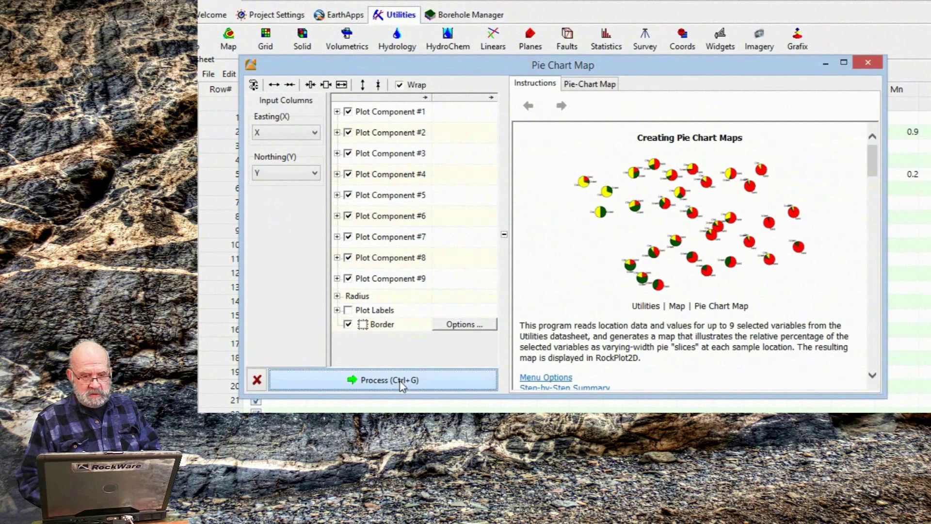
click(383, 379)
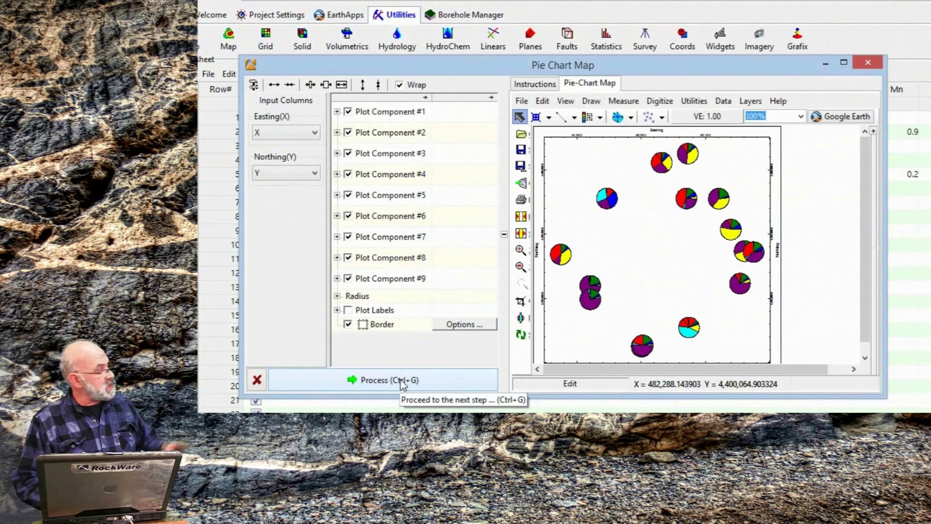
mouse_move(408, 382)
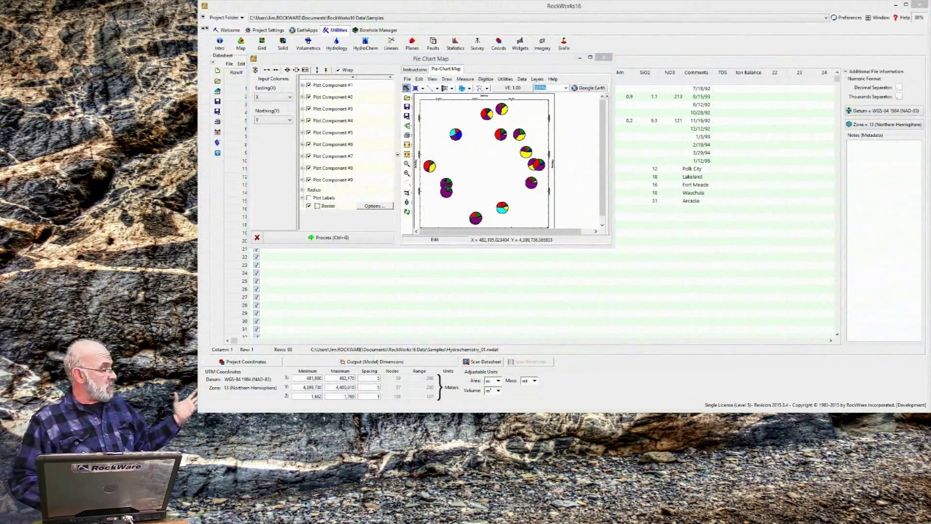
click(592, 87)
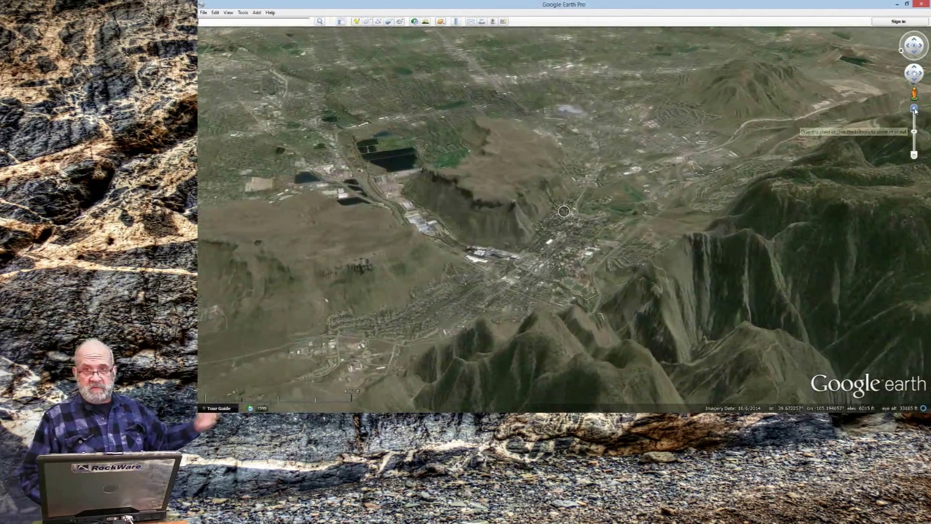